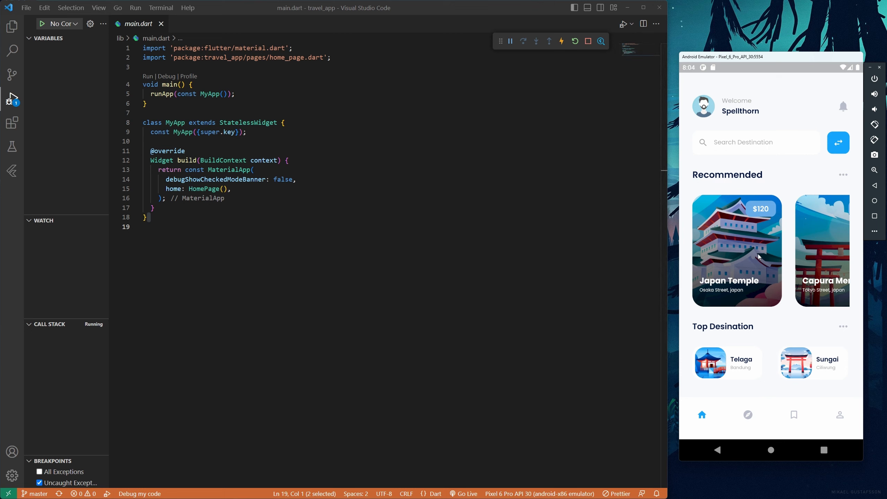
Begin the prompt asking ChatGPT to code a Flutter travel app with four sections
scroll("left", 3)
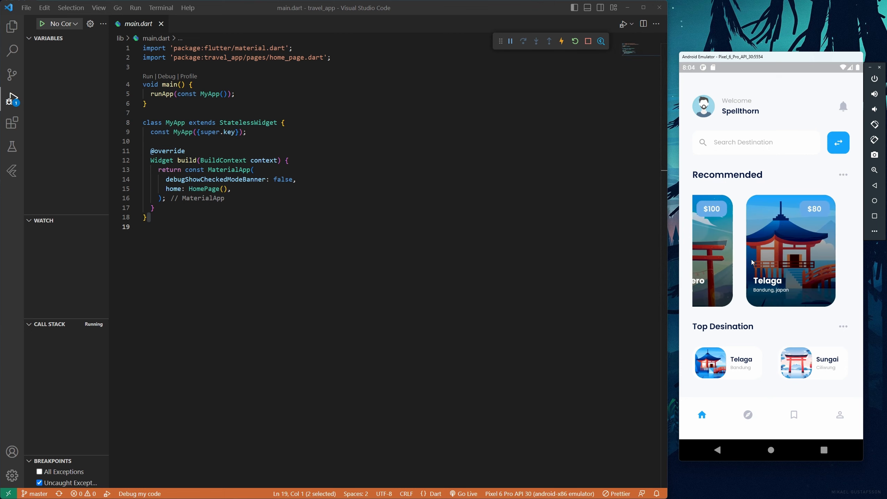
scroll("left", 3)
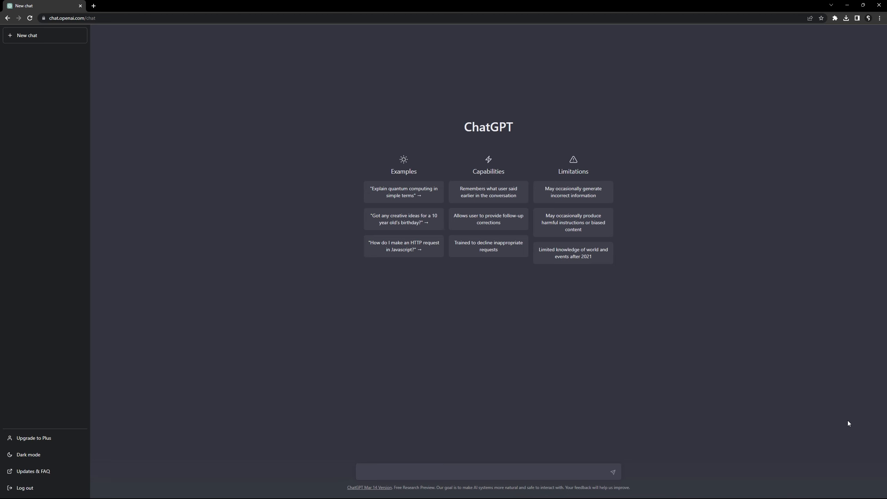
left_click(487, 471)
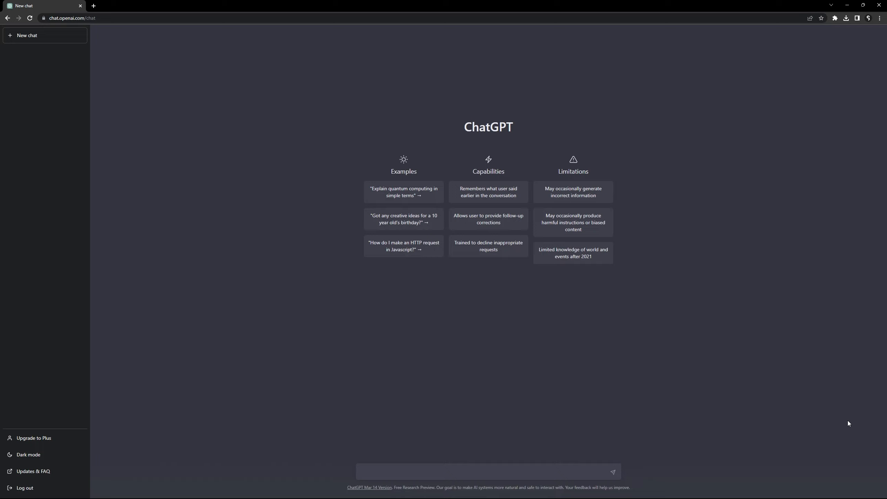
left_click(488, 472)
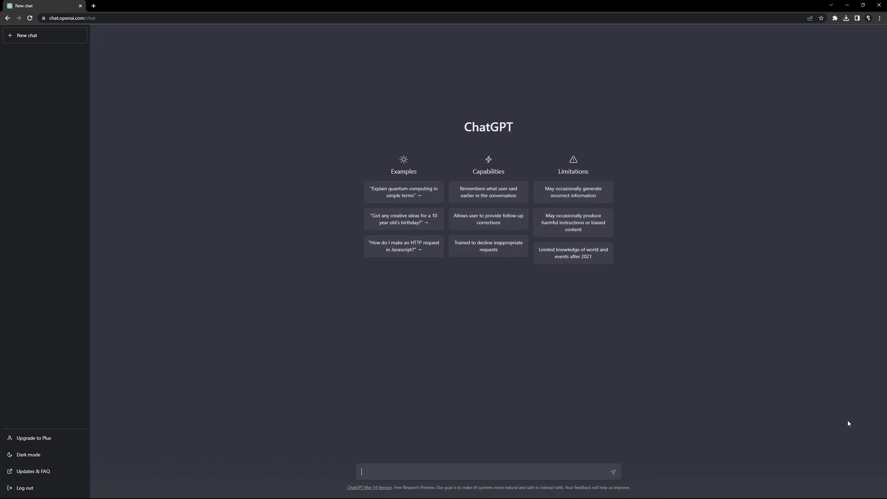
mouse_move(677, 366)
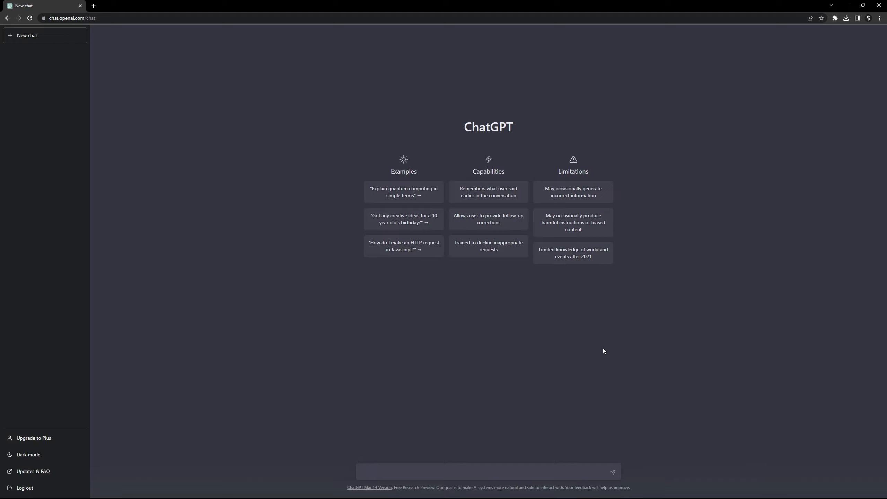
mouse_move(285, 141)
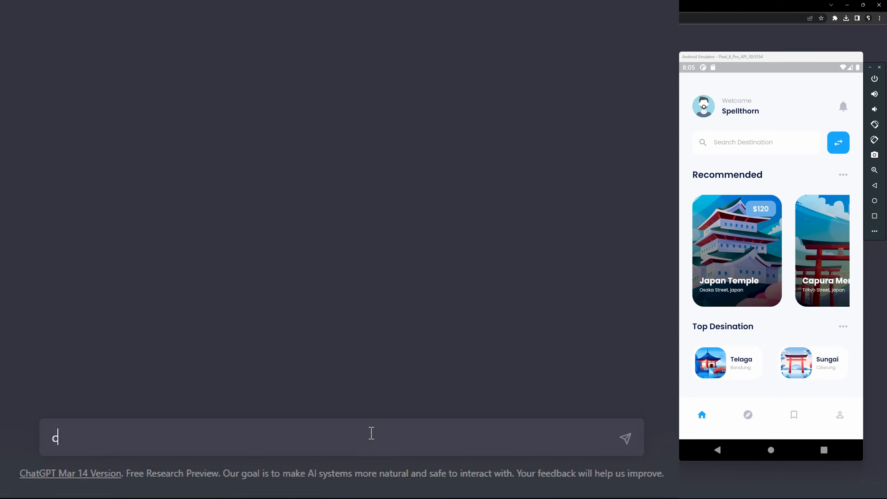
type("an you please code for me a")
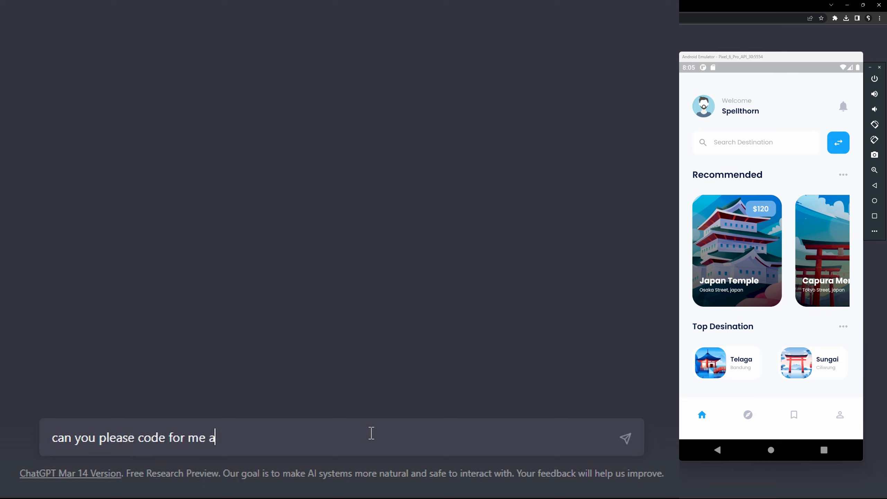
type("travel app using")
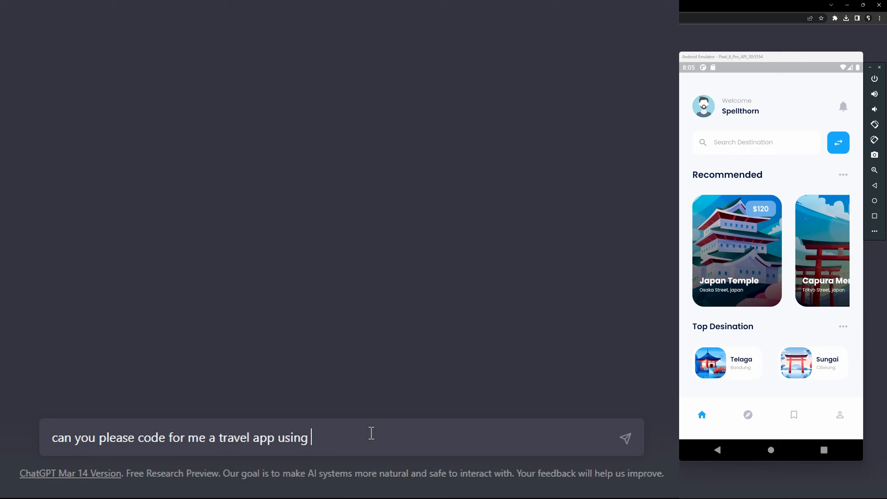
type("flutter. I want it to have 4")
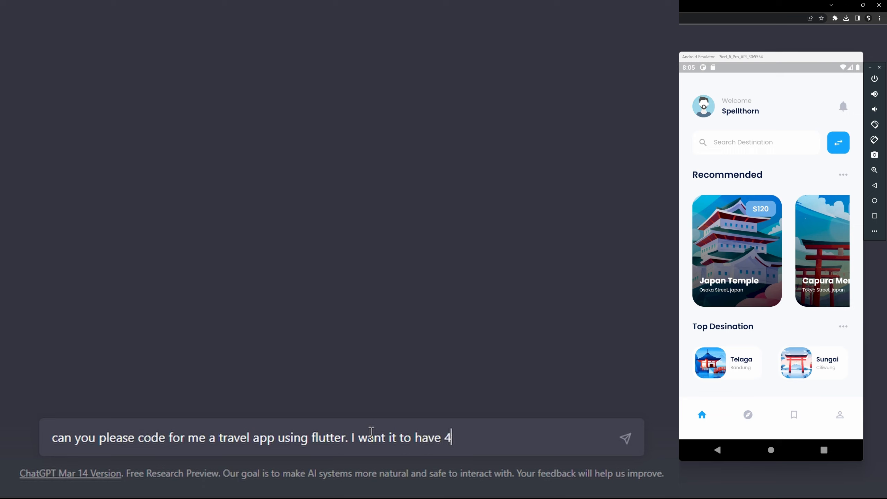
type("sections.")
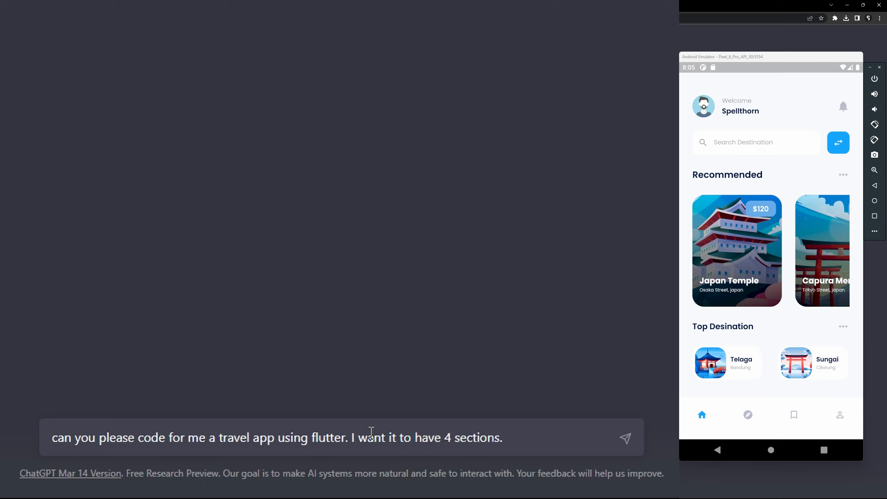
type("the top section will have a user")
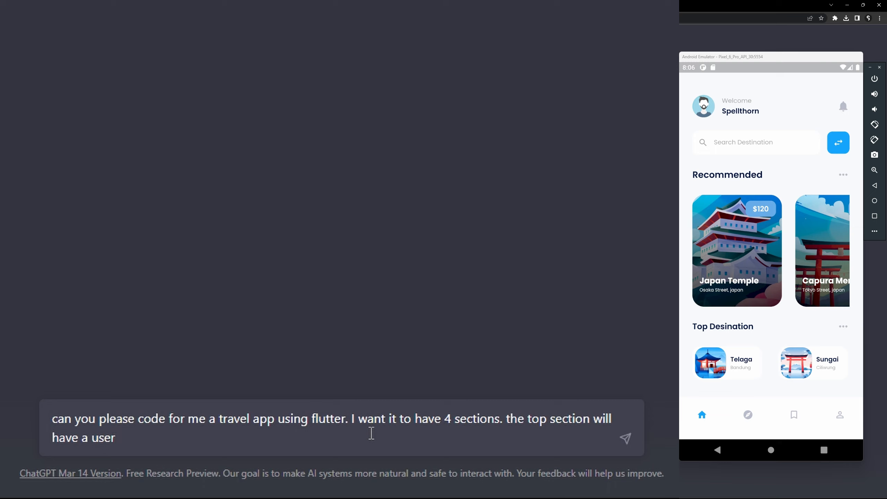
key("BackSpace")
type("profil image and say welco")
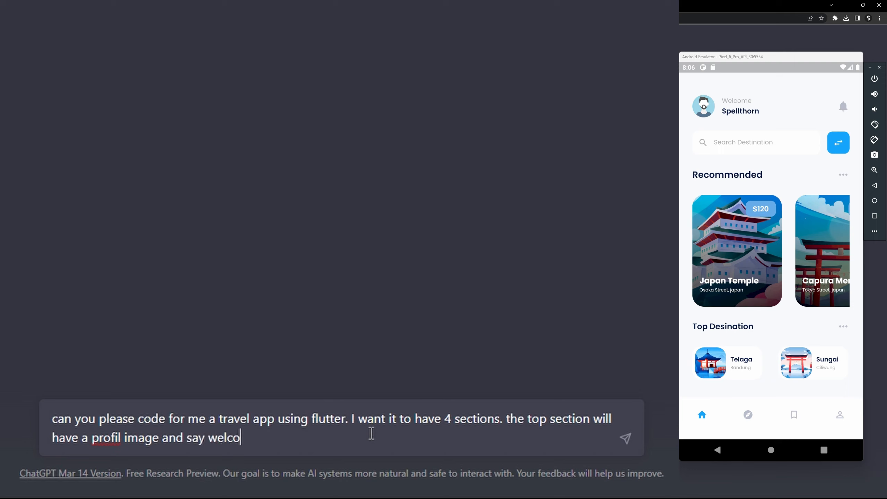
Describe the username greeting header with a notifications icon and the search section with a filter button
type("me username")
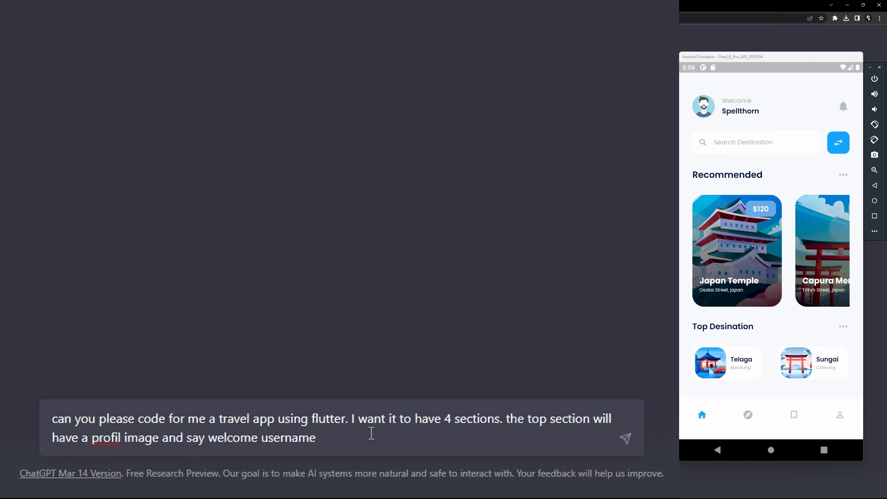
type("and then on the")
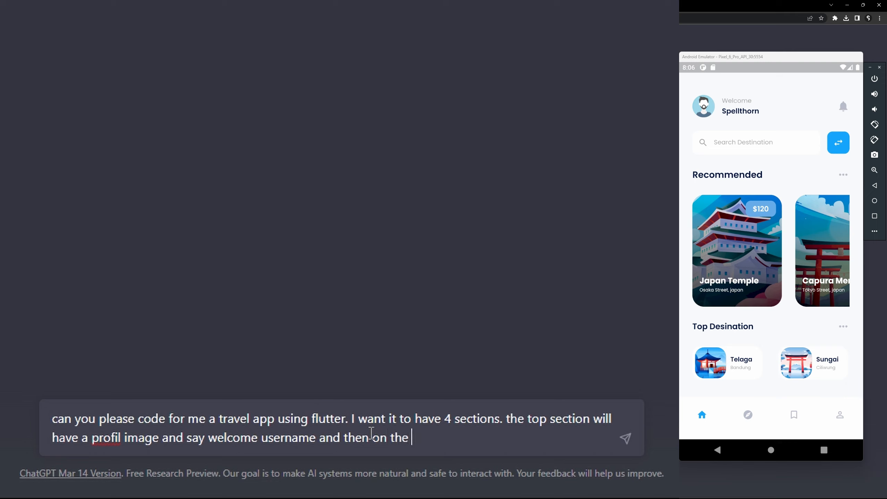
type("right it will have a no")
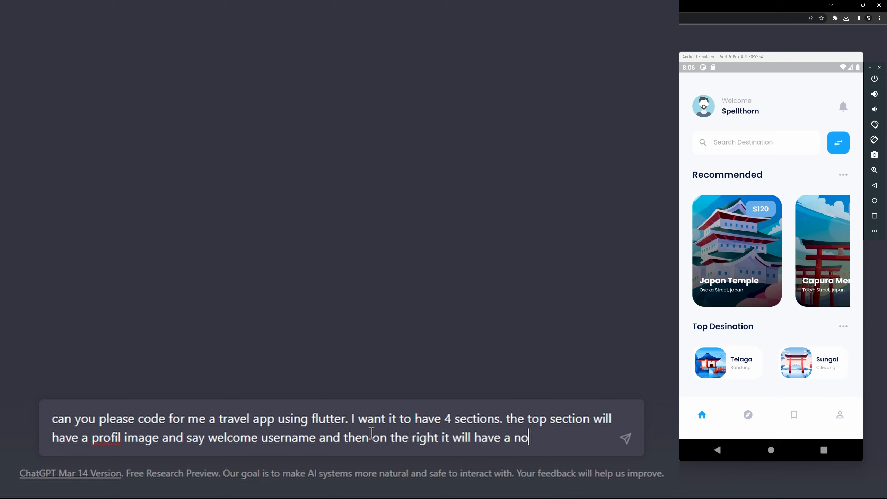
type("tifications")
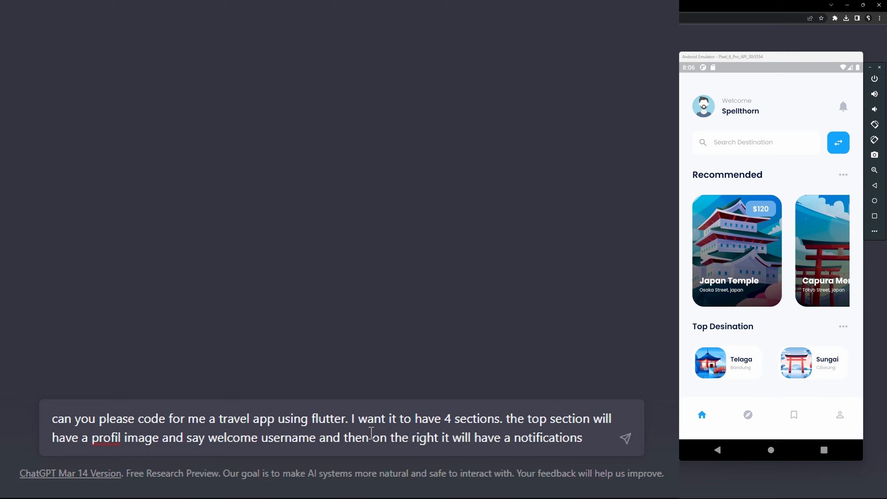
type("icon")
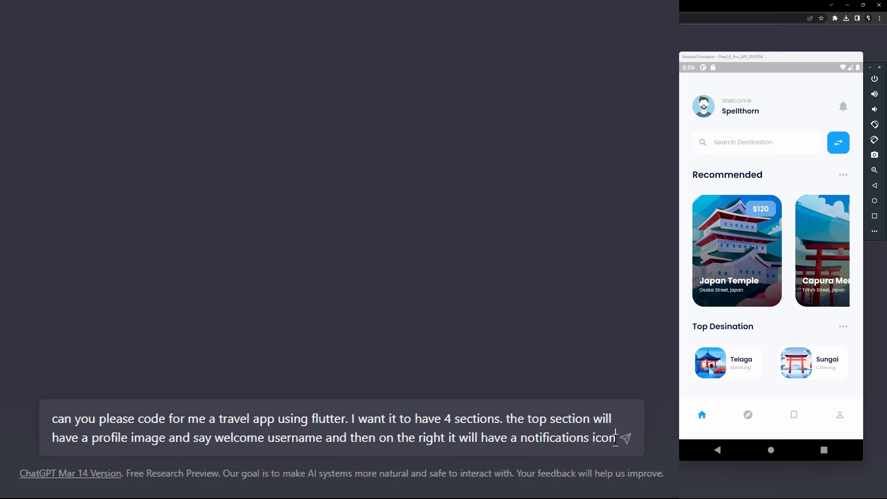
type(", below that I need a")
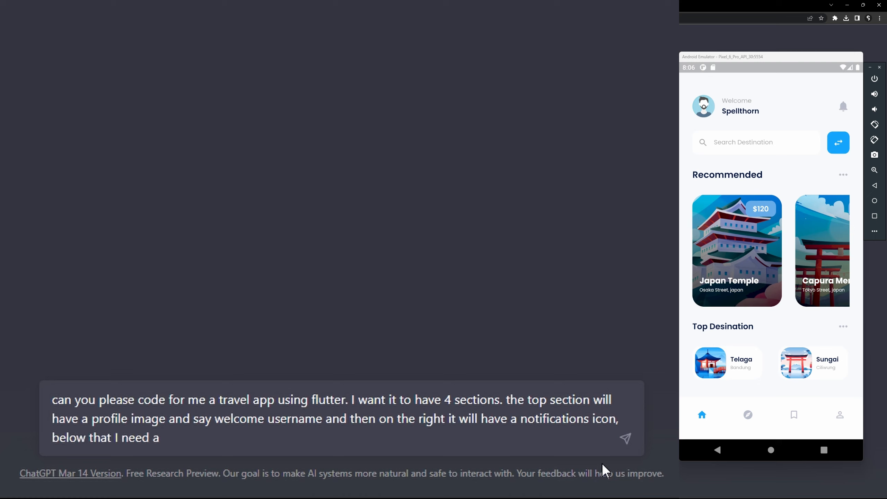
type("section")
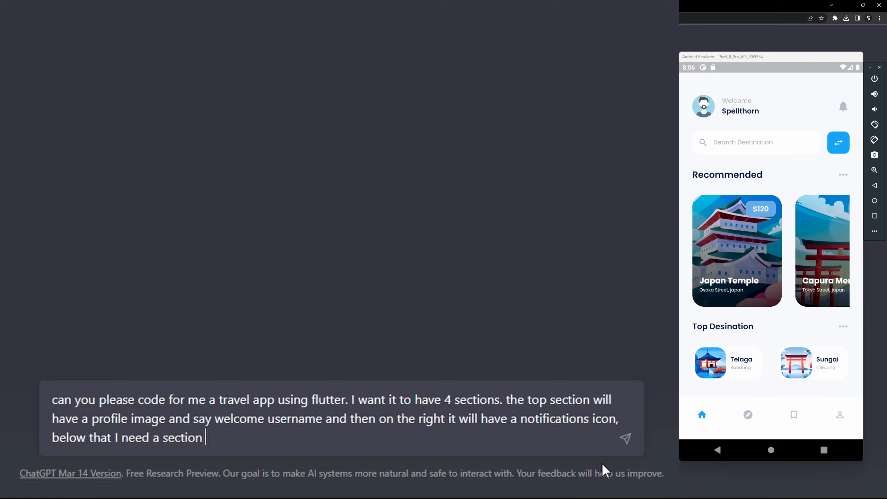
type("where the user can search and filt")
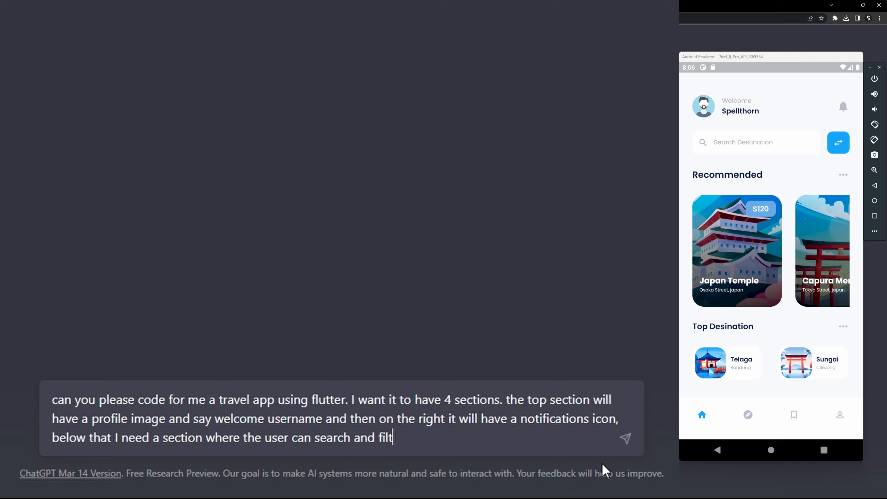
key("Backspace")
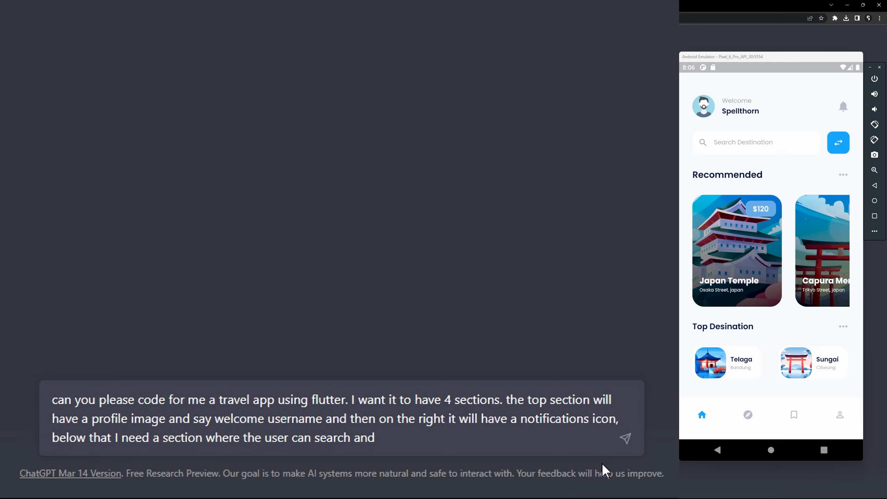
type("have a filter button to filter the loca")
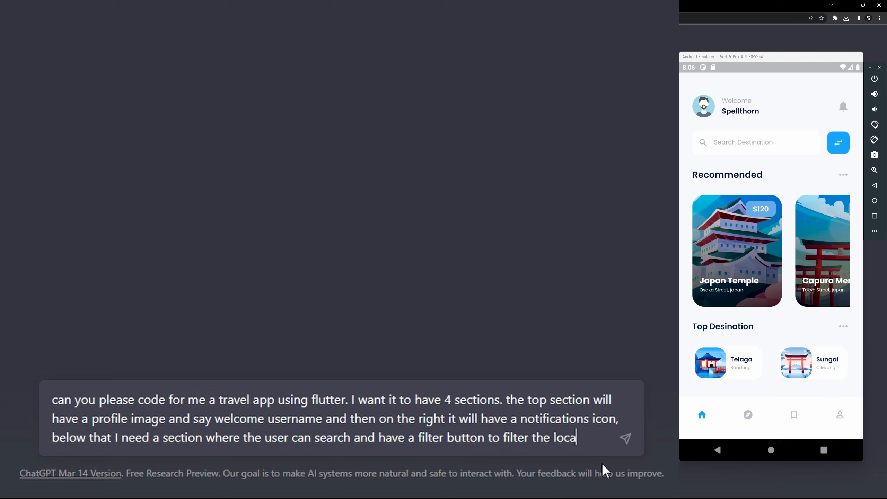
type("tions/")
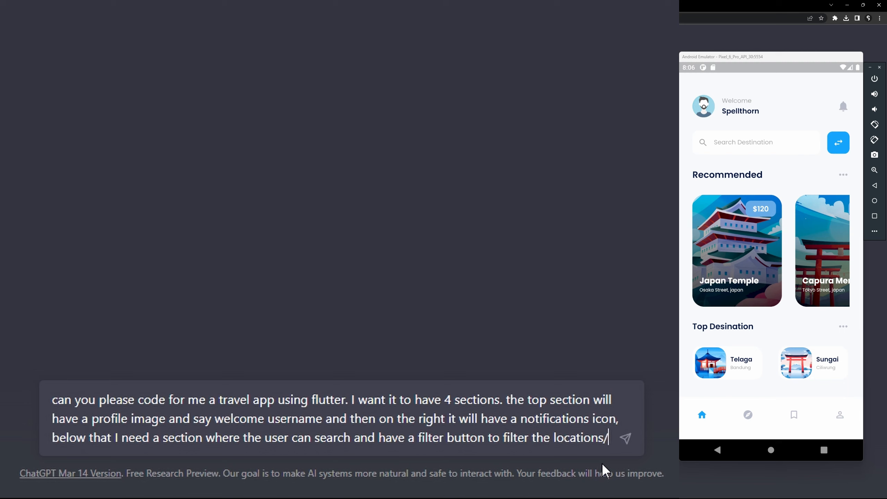
Describe the Recommended section as a horizontal list of location cards
type("Below that I wasn")
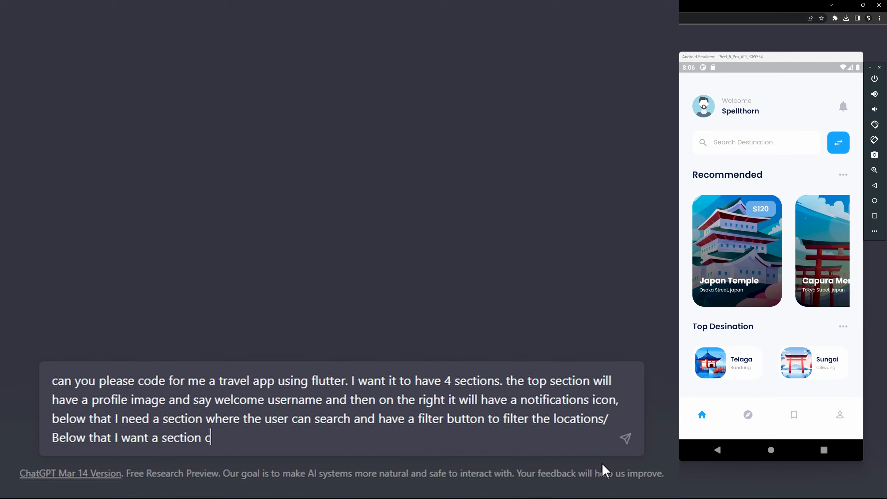
type("alled Recommened and it has a")
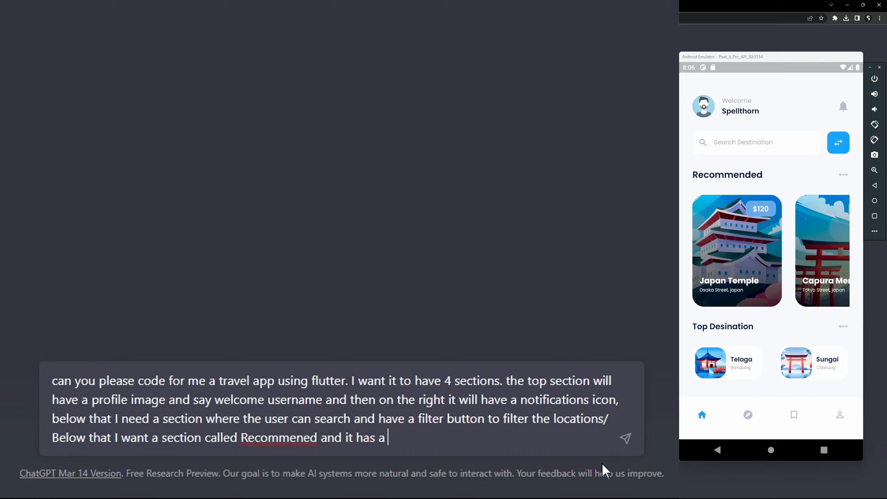
type("horizontal list view of image cards and on")
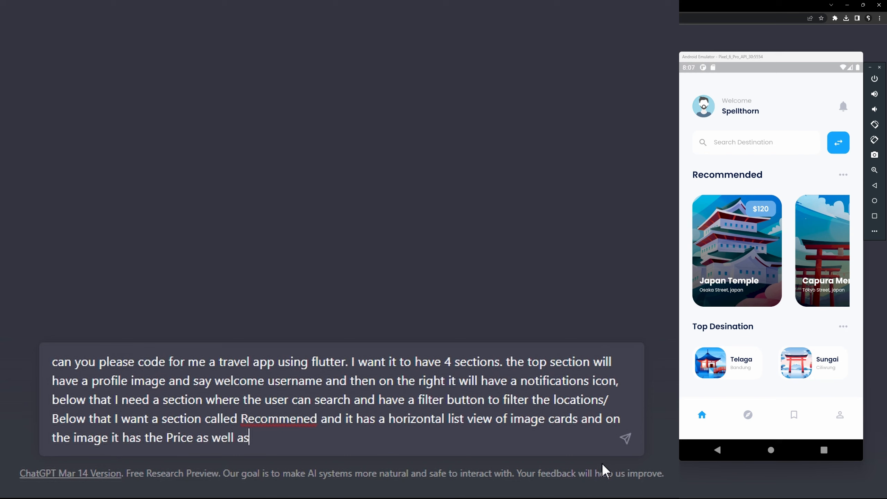
type("the Location name, and Location")
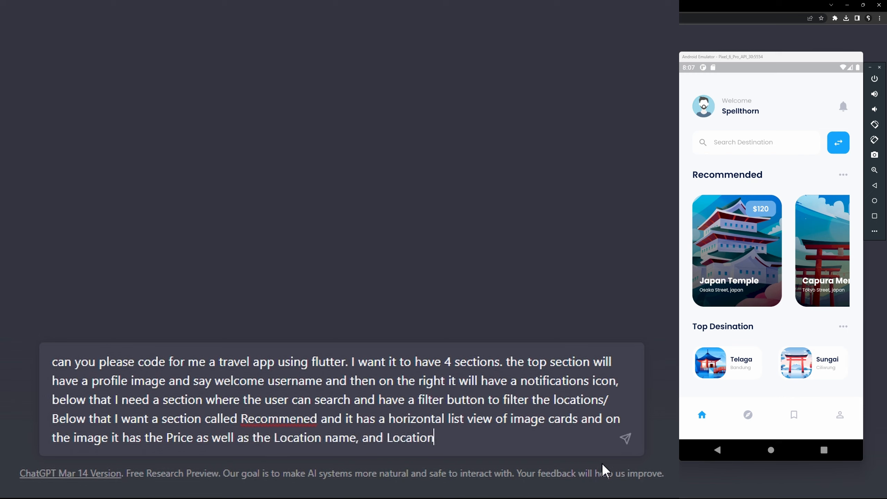
type("Country.")
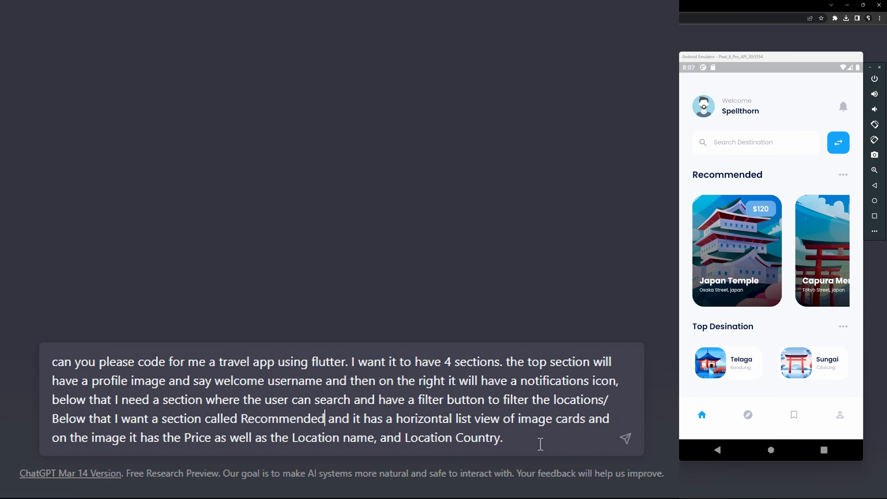
Describe the Top Destinations horizontal list of small cards, add 'with rounded corners' to the image cards, and send
type("And")
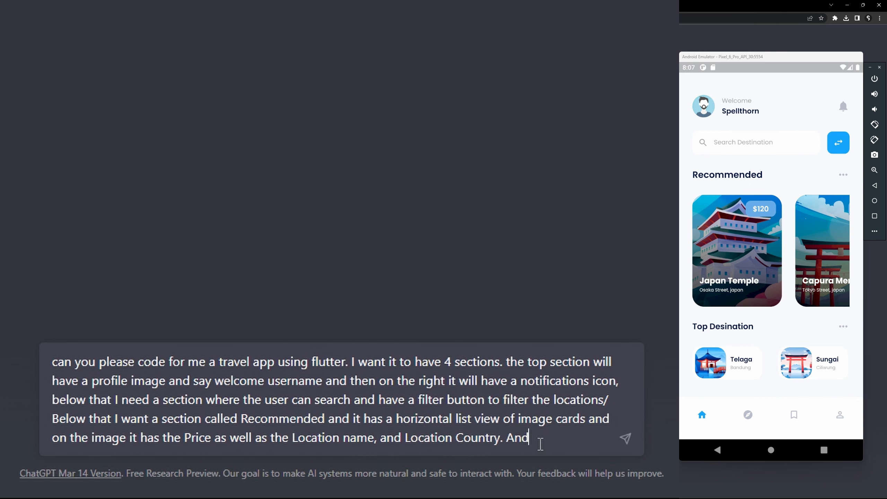
type("lastly I need a")
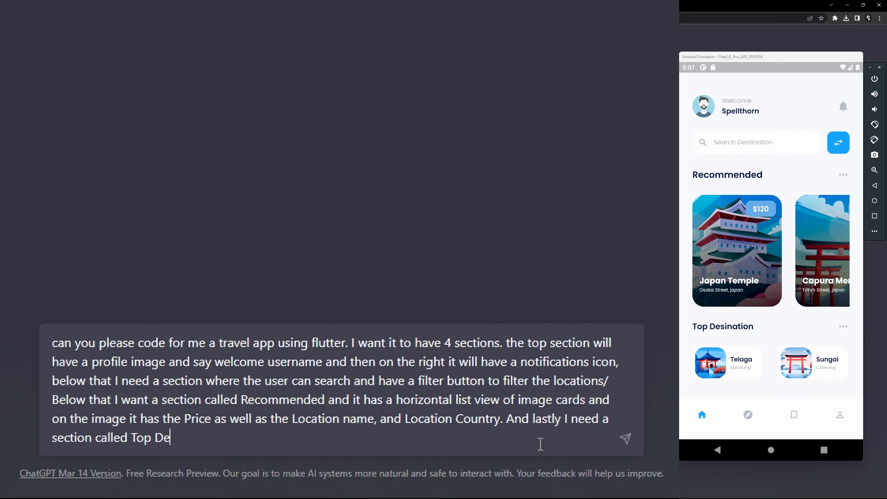
type("stinations and this wi")
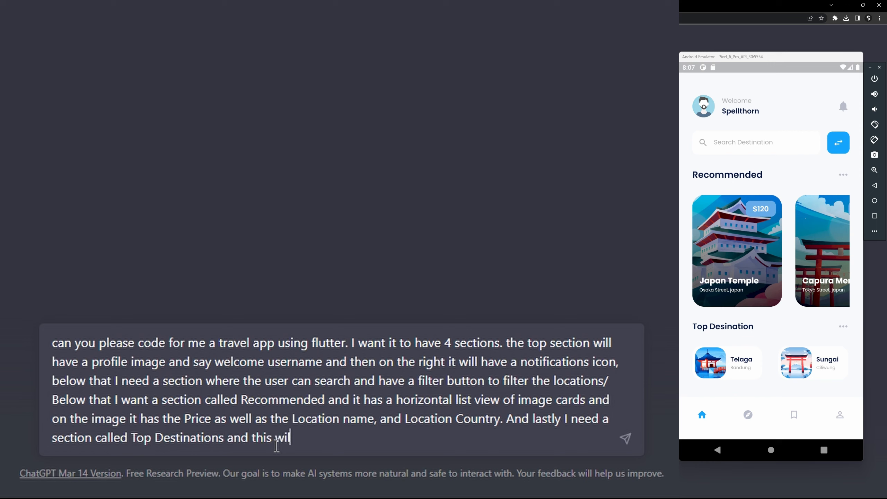
type("l also have a")
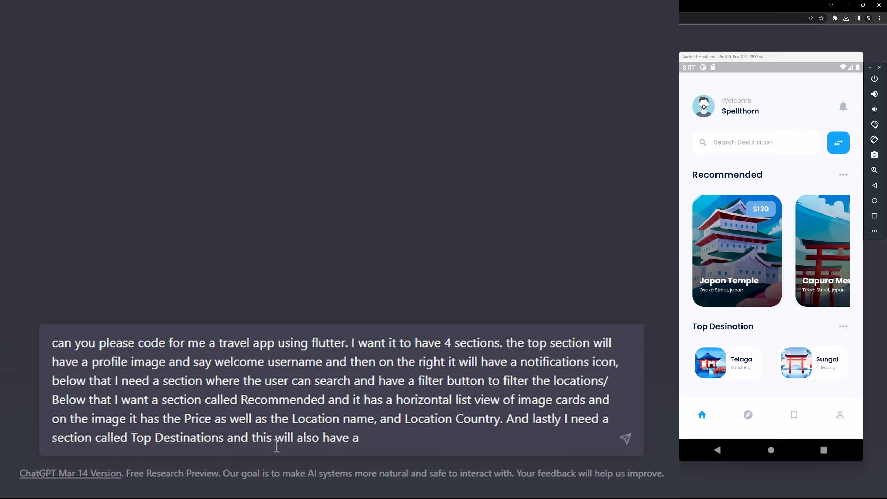
type("hori")
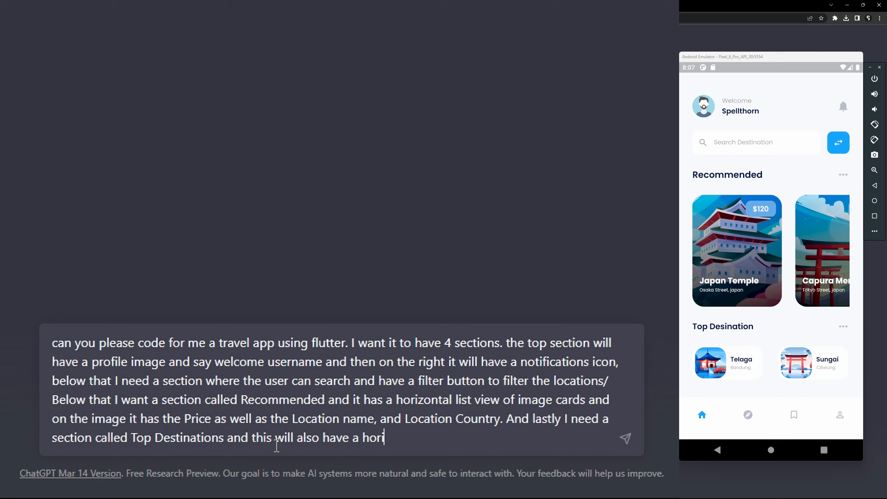
type("zontal list")
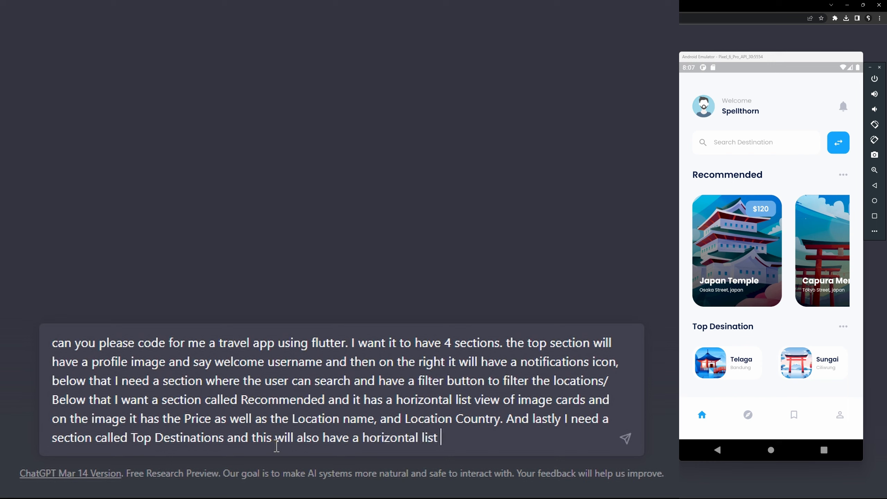
type("view")
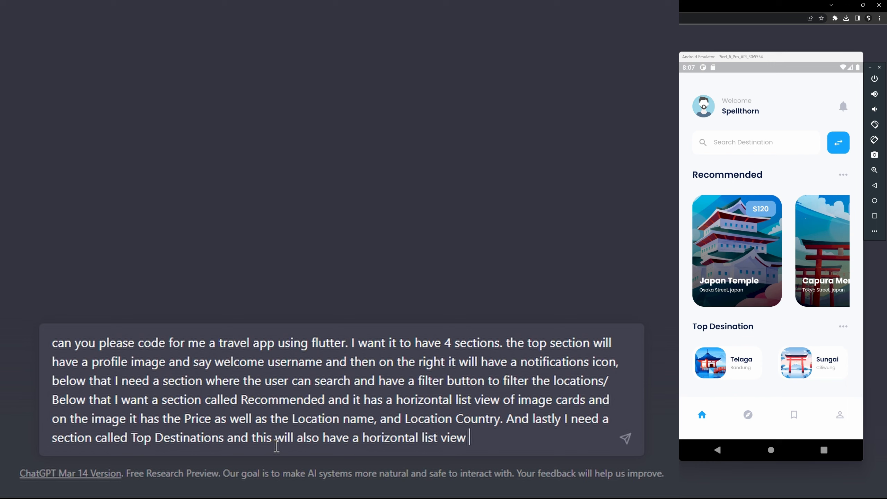
type("with locato")
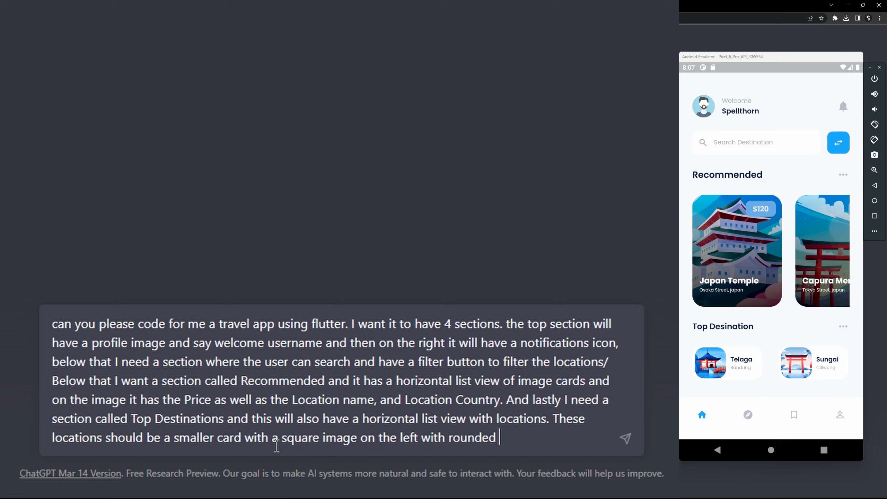
type("corners and")
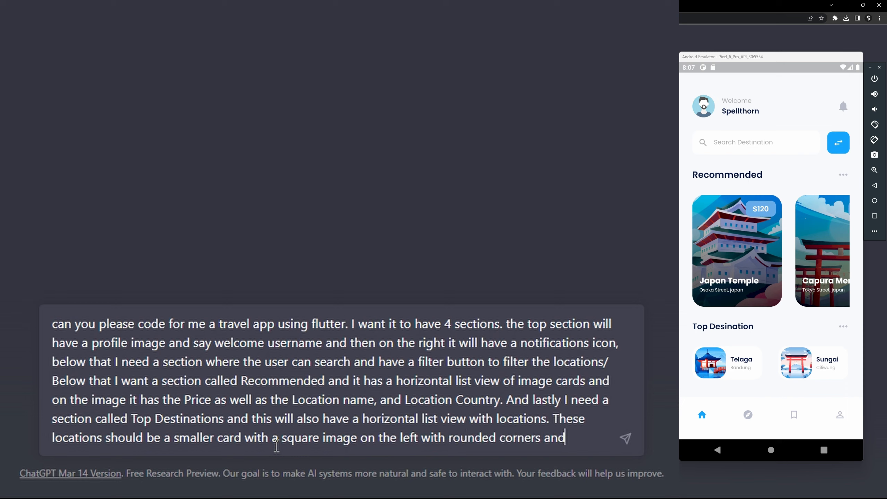
type("o")
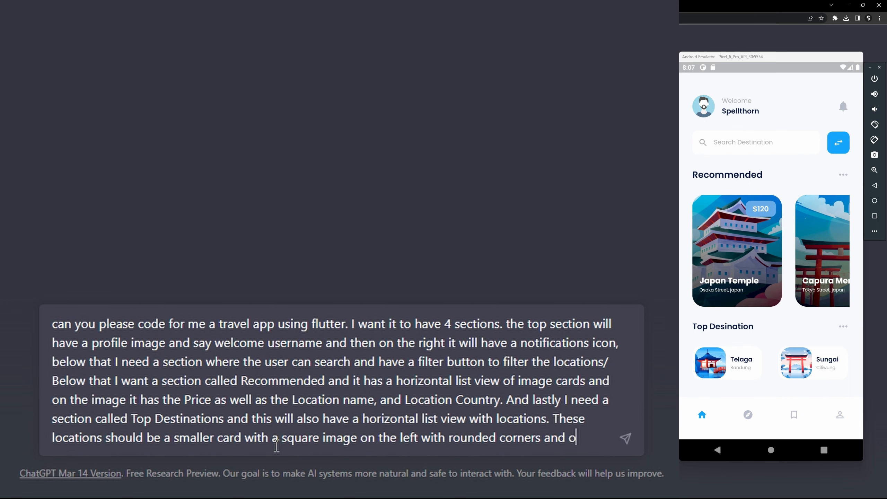
type("n the right the Location and Country")
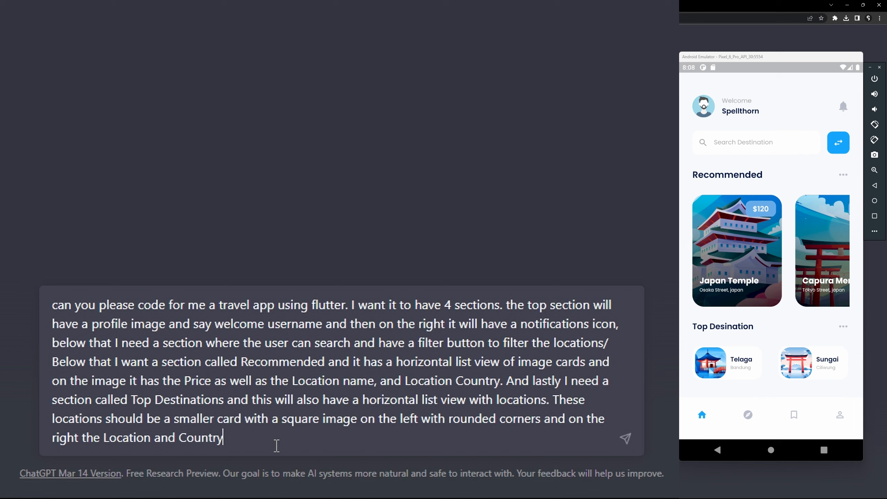
type(".")
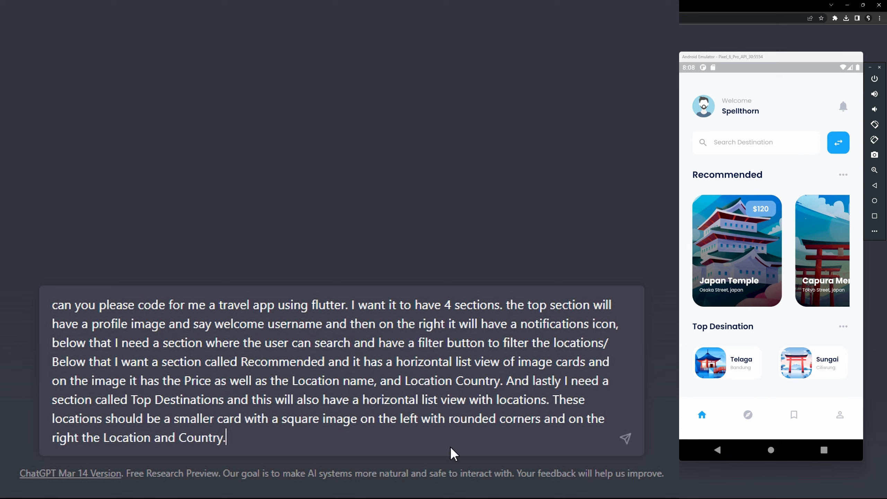
mouse_move(712, 306)
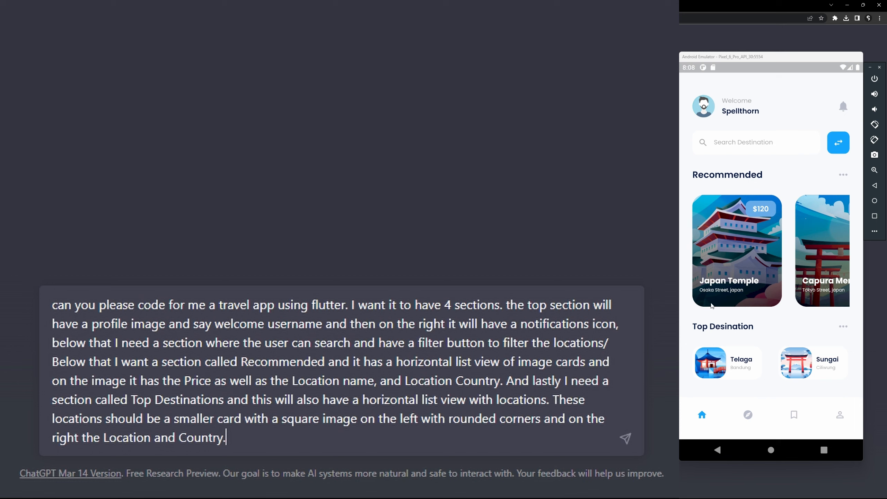
mouse_move(751, 247)
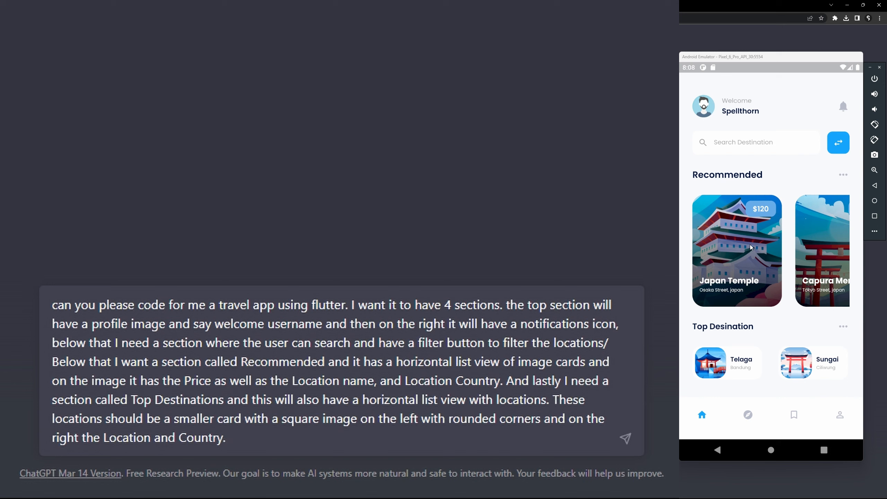
mouse_move(596, 308)
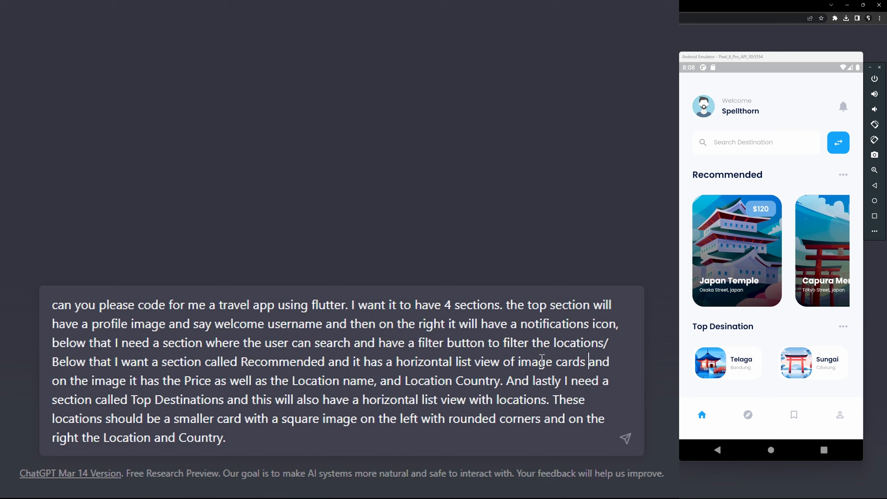
type("with rounded")
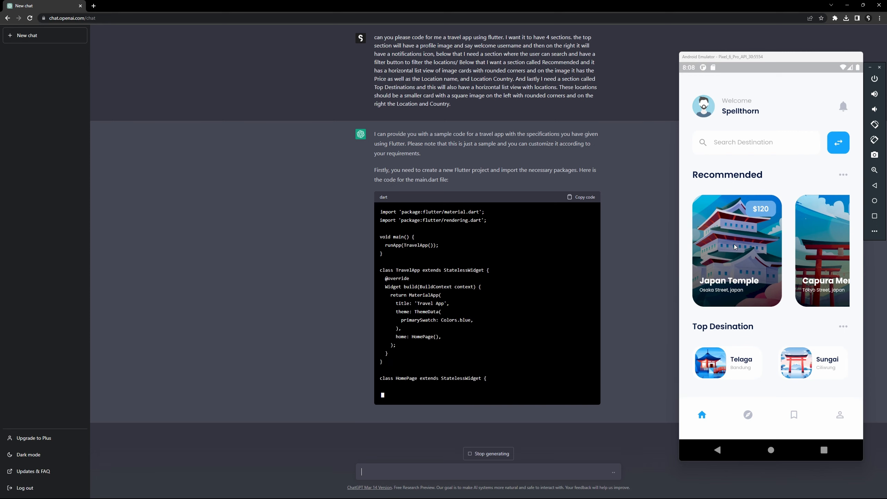
scroll("down", 3)
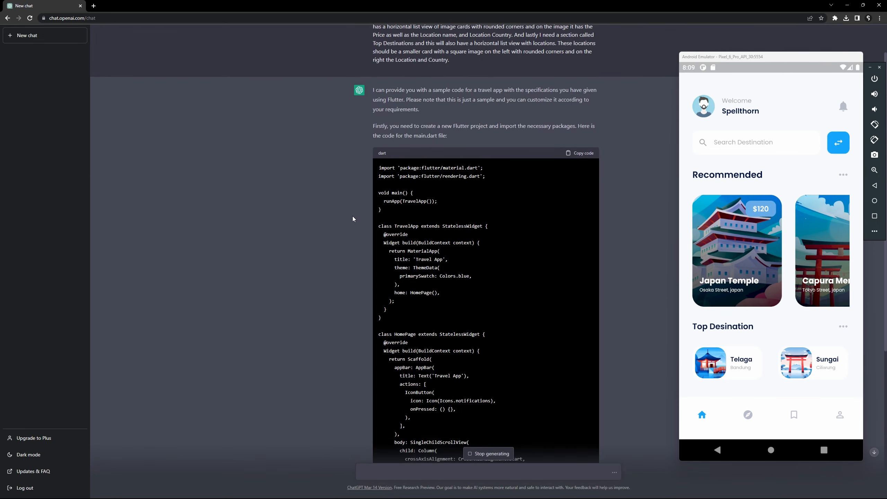
scroll("down", 3)
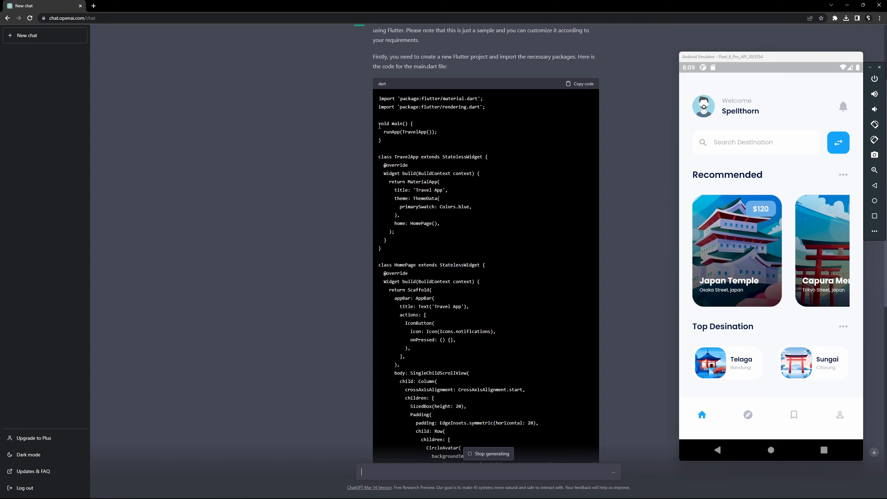
left_click_drag(379, 97, 390, 123)
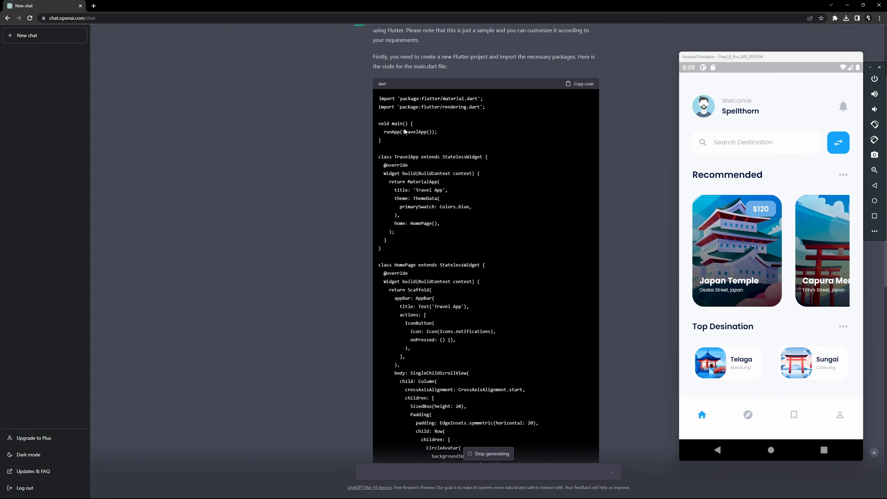
scroll("down", 3)
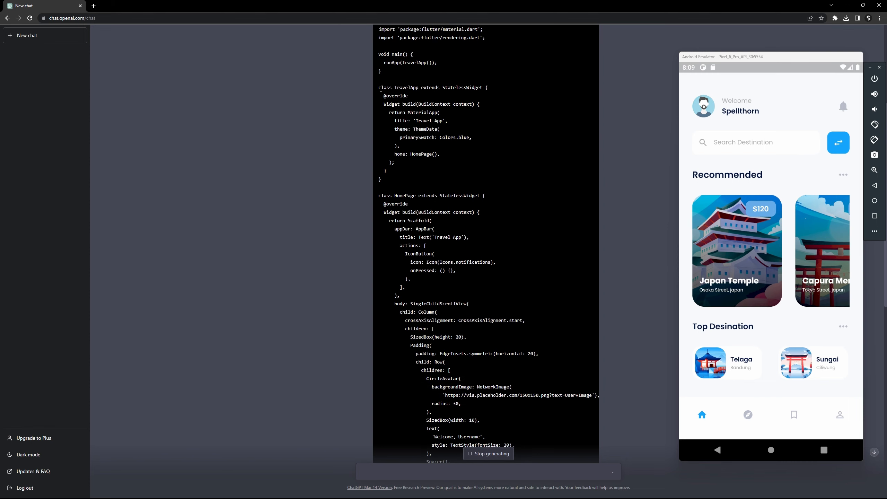
double_click(385, 88)
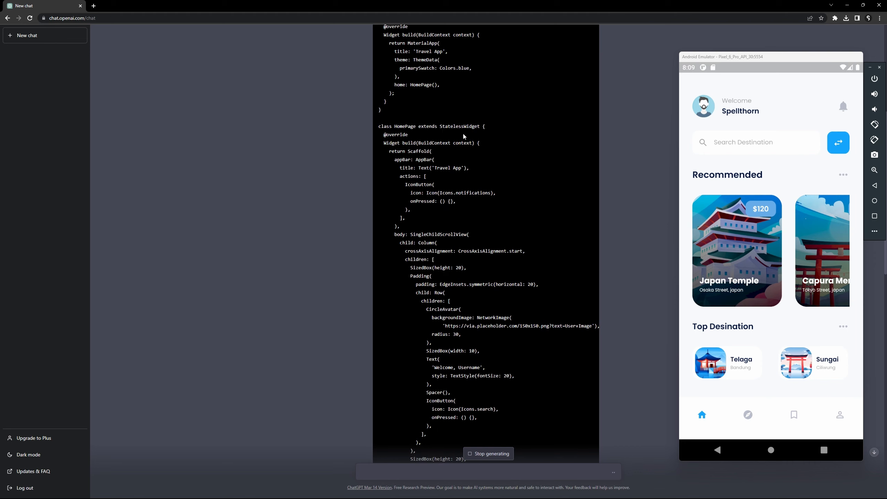
scroll("down", 3)
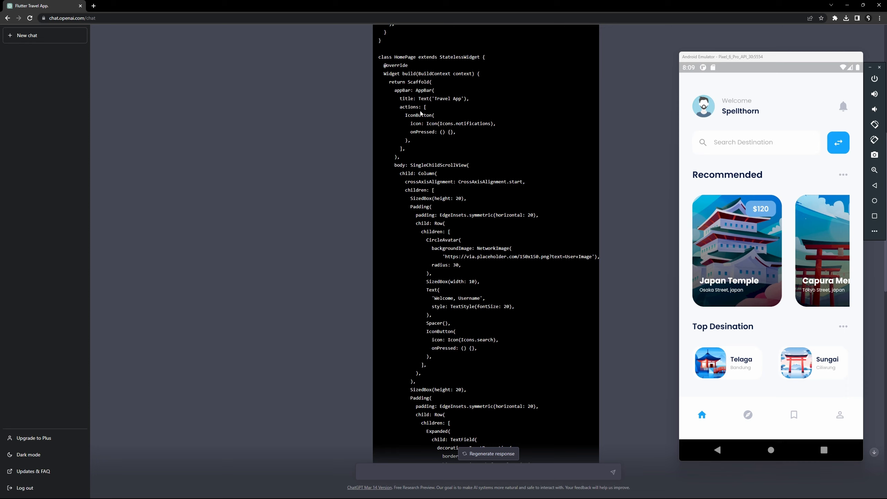
mouse_move(423, 116)
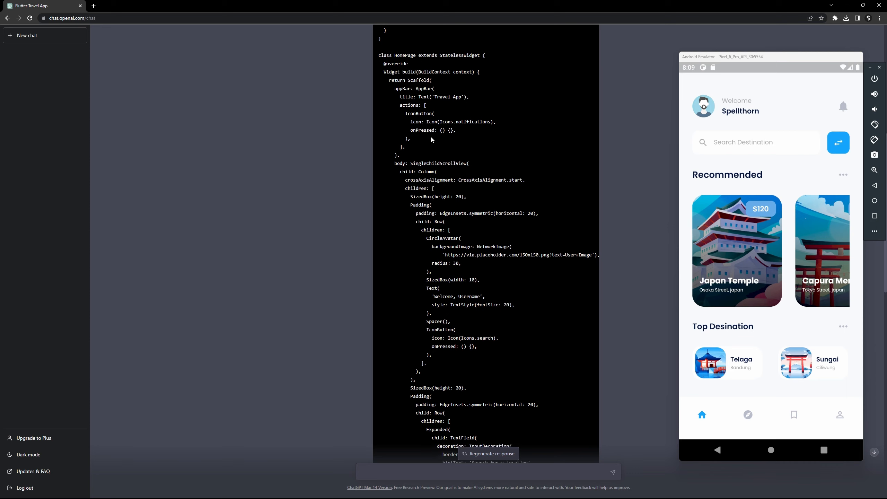
scroll("down", 3)
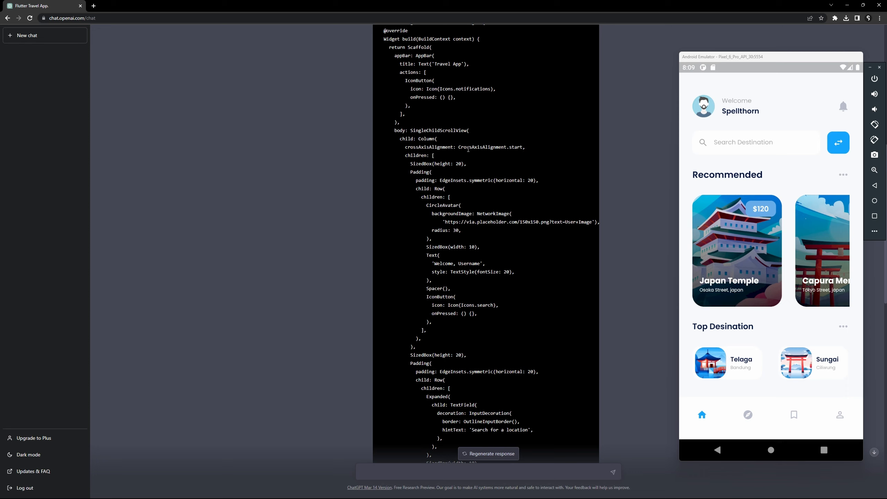
mouse_move(462, 154)
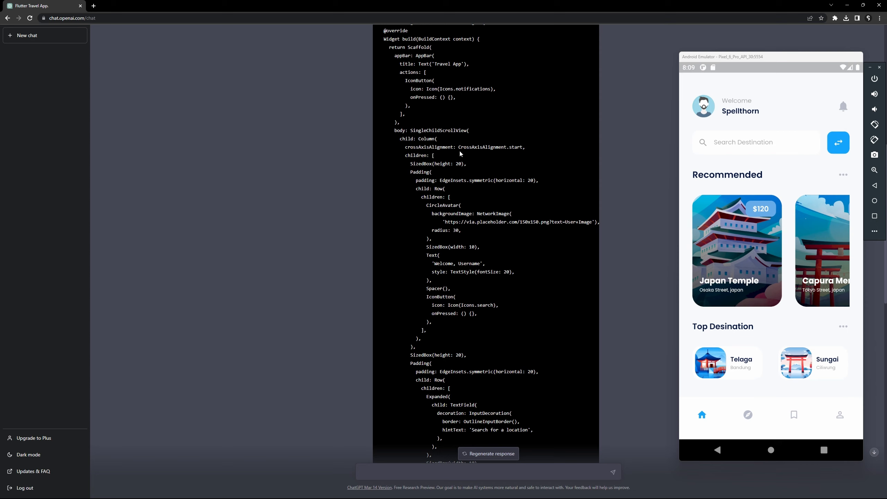
scroll("down", 3)
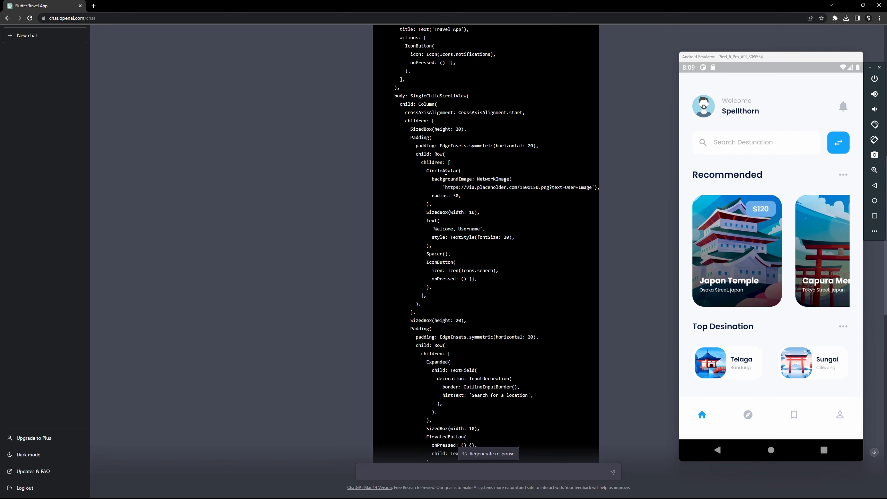
double_click(497, 179)
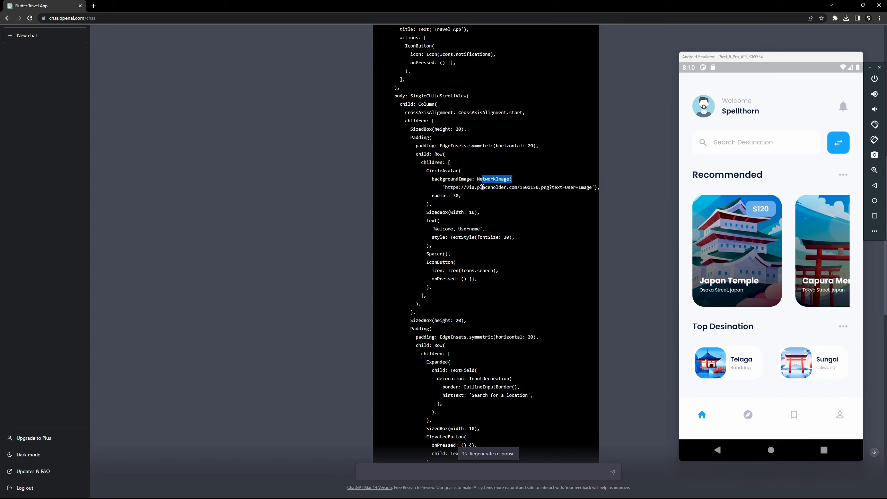
left_click_drag(482, 179, 588, 187)
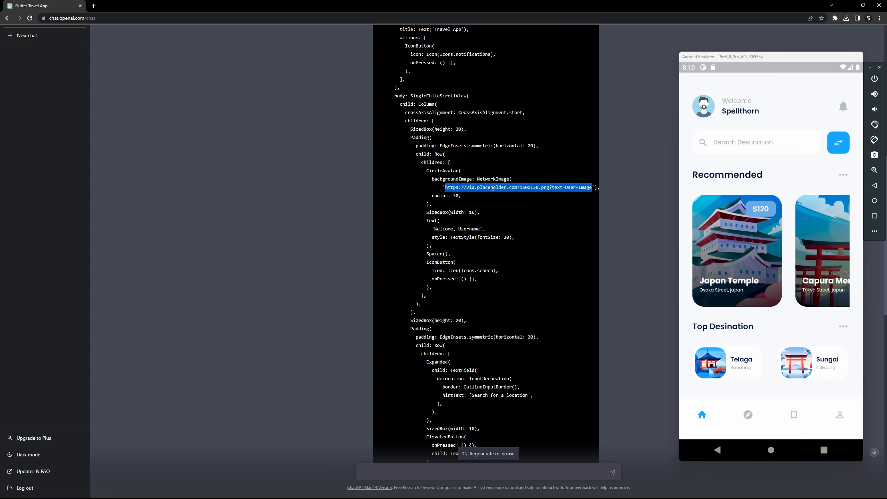
double_click(491, 187)
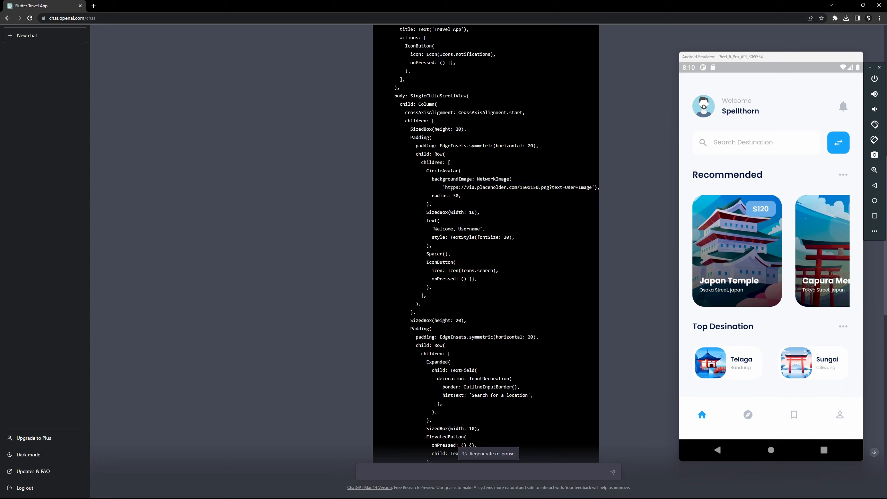
scroll("down", 3)
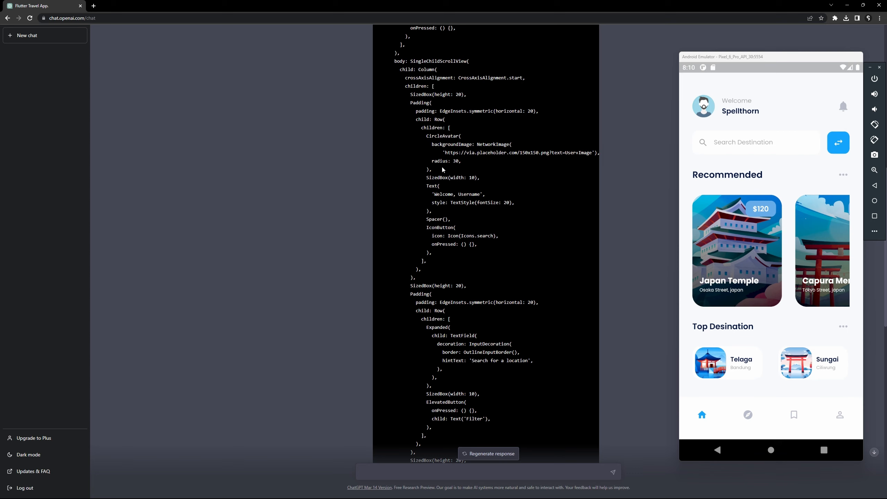
scroll("down", 3)
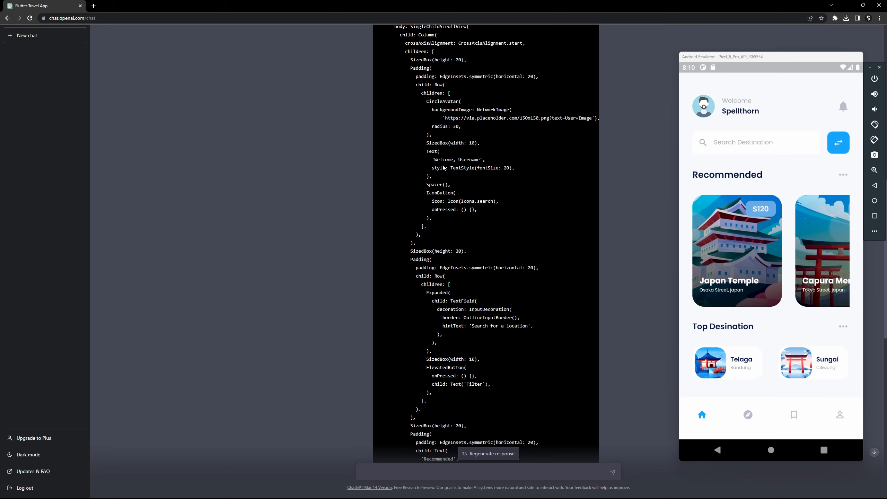
mouse_move(441, 159)
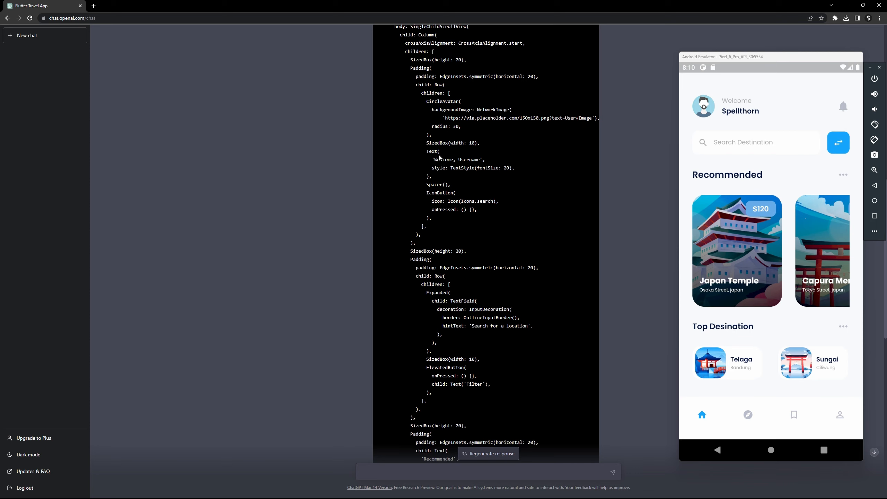
mouse_move(492, 168)
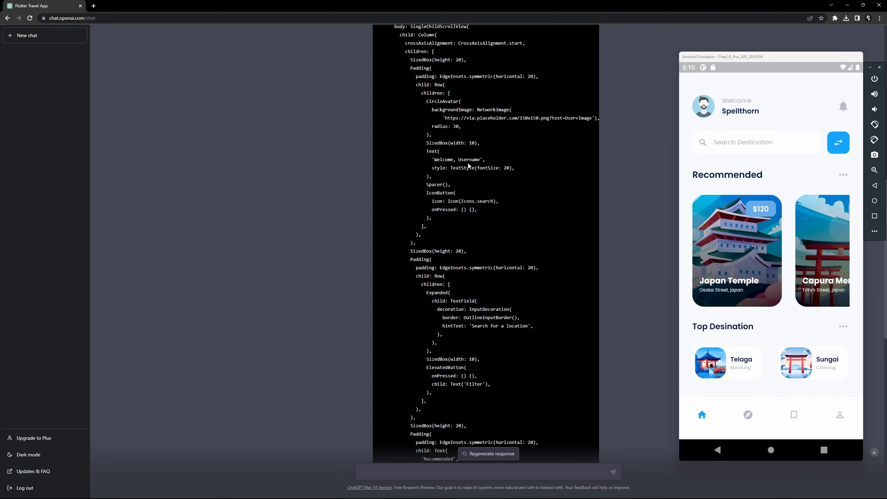
scroll("down", 3)
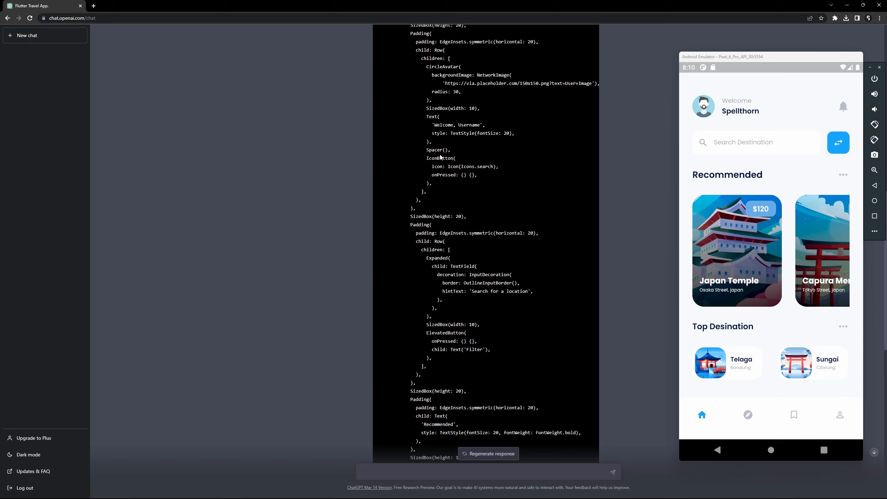
mouse_move(483, 175)
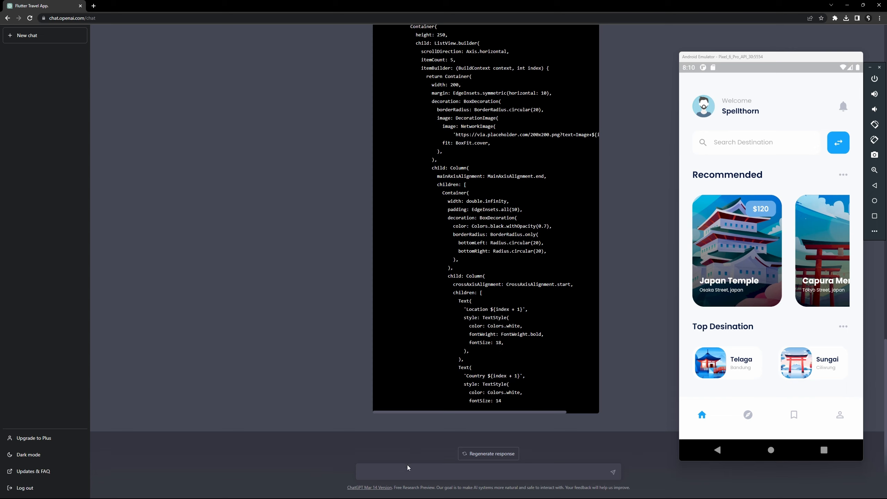
Send 'continue' so ChatGPT finishes the cut-off code, scrolling as it generates
type("con")
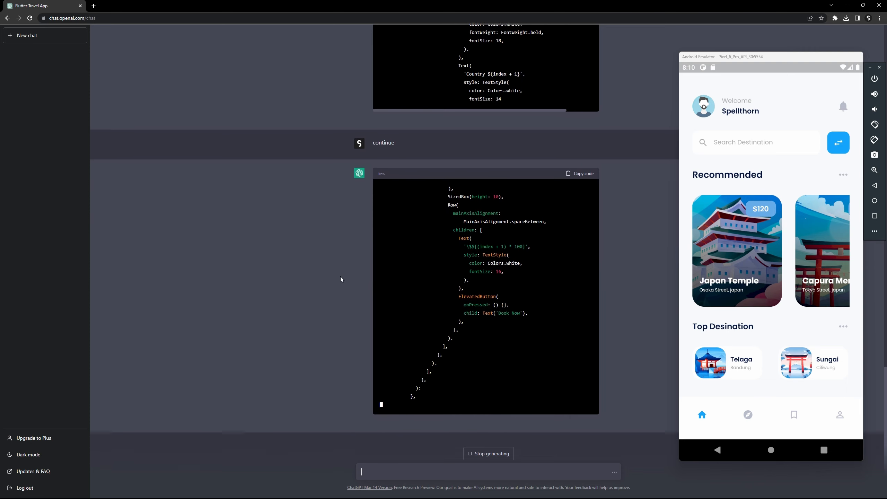
scroll("down", 3)
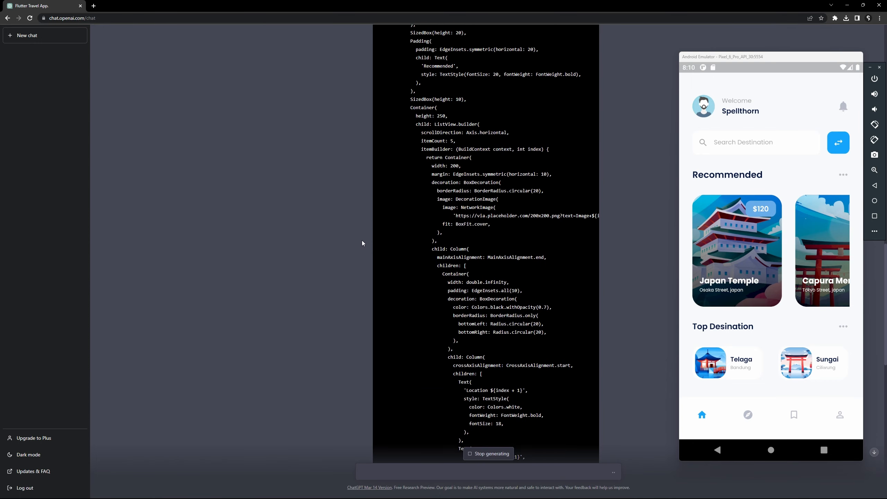
mouse_move(473, 222)
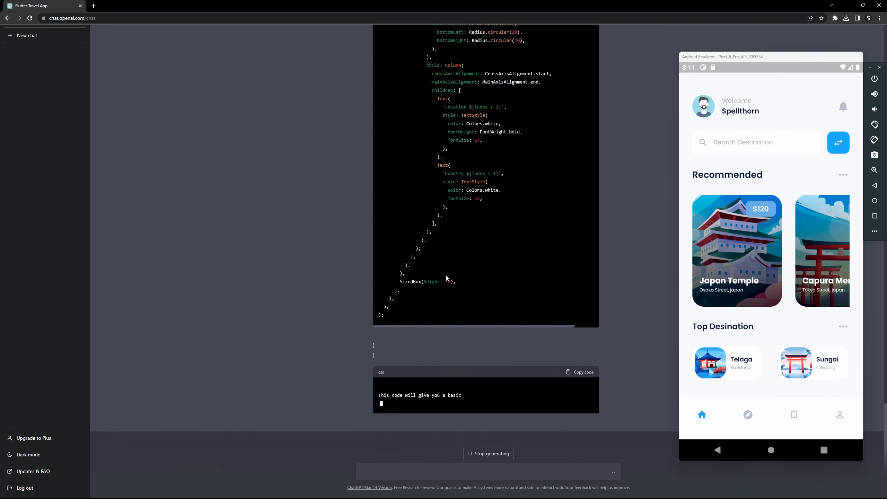
scroll("down", 3)
type("cmd")
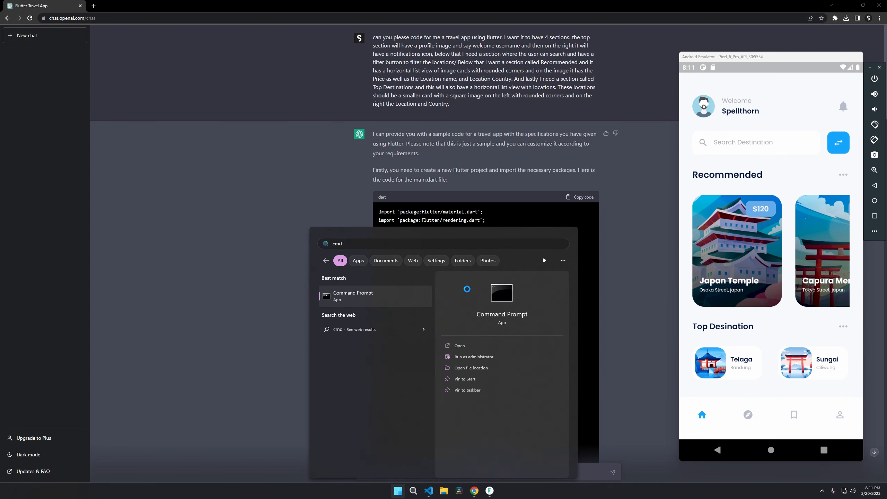
Run 'flutter create aiproj' on the desktop and change into the aiproj folder
left_click(353, 296)
type("f")
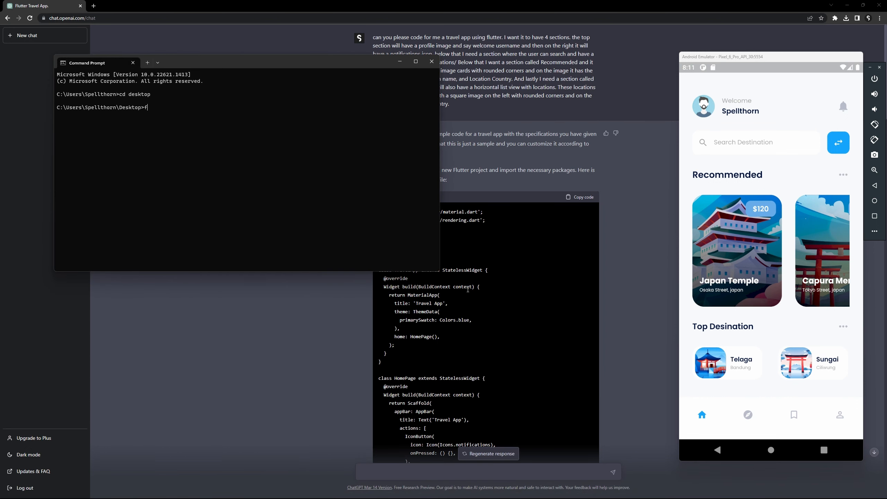
type("lutter create")
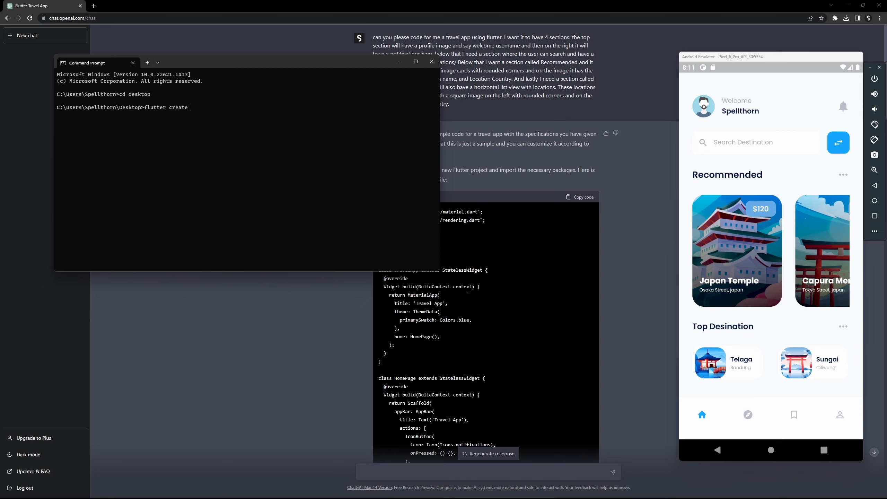
type("aiproj")
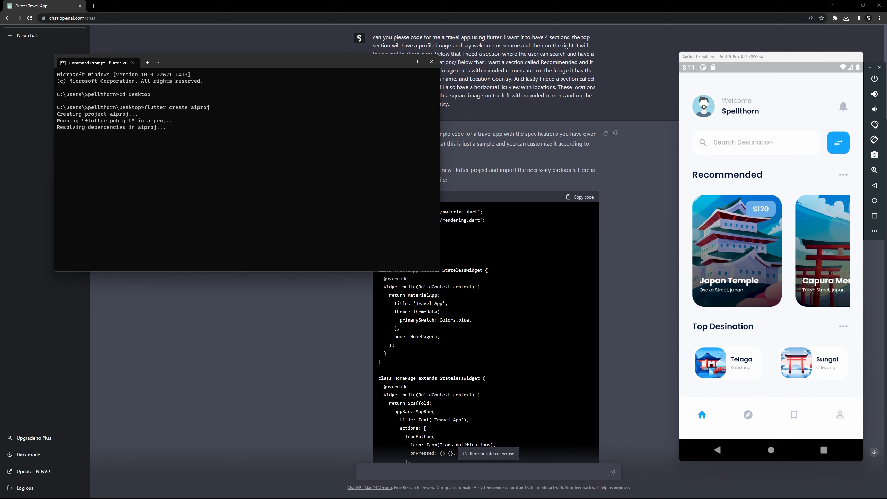
type("cd ai")
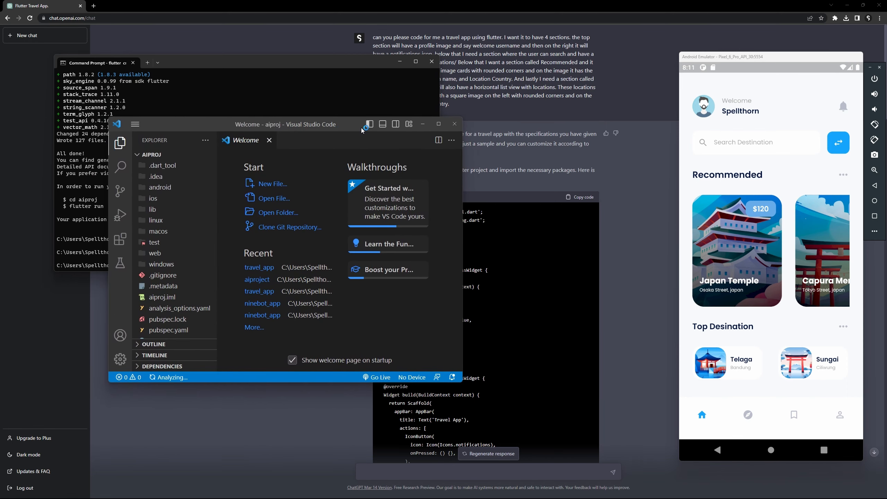
Launch VS Code on the aiproj folder with 'code .'
left_click(438, 124)
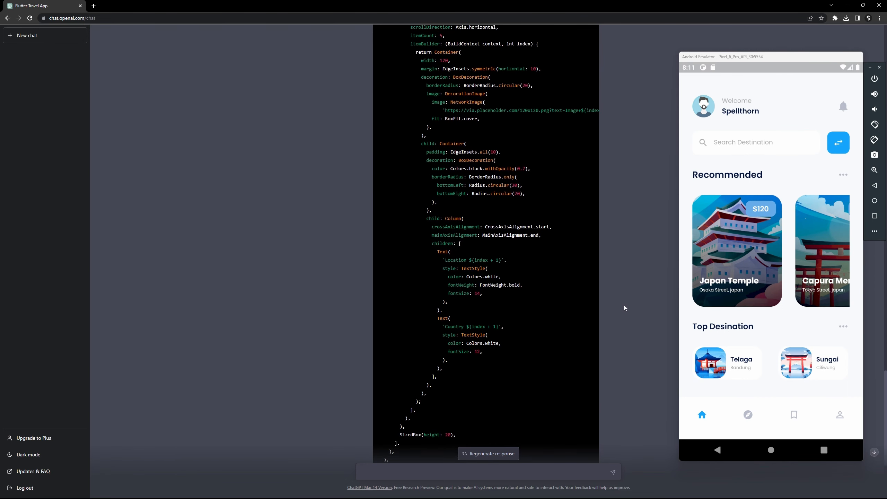
scroll("down", 3)
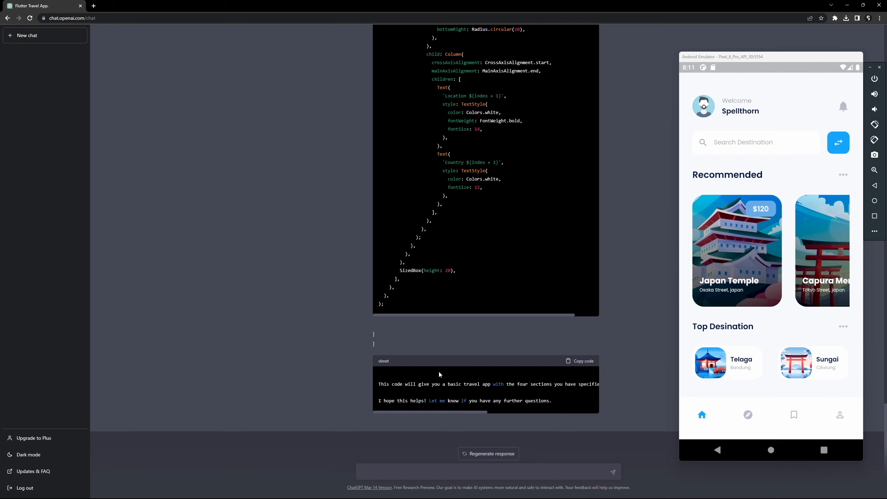
left_click_drag(458, 383, 530, 400)
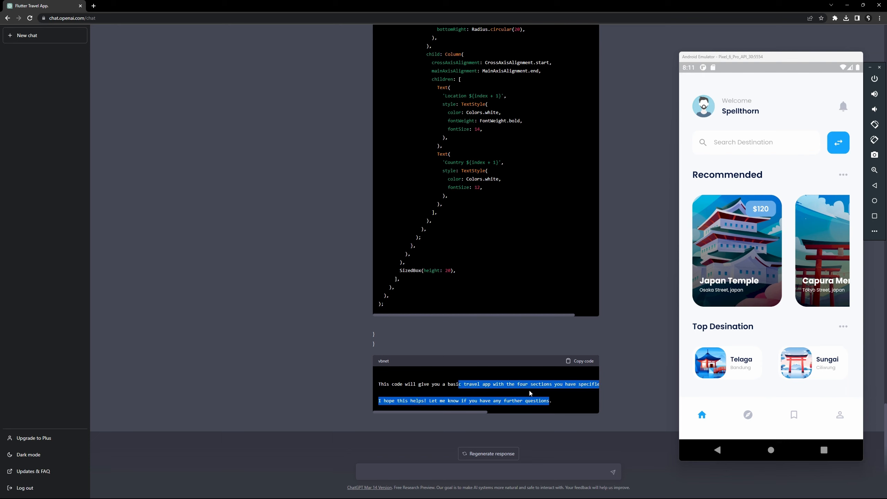
left_click(390, 491)
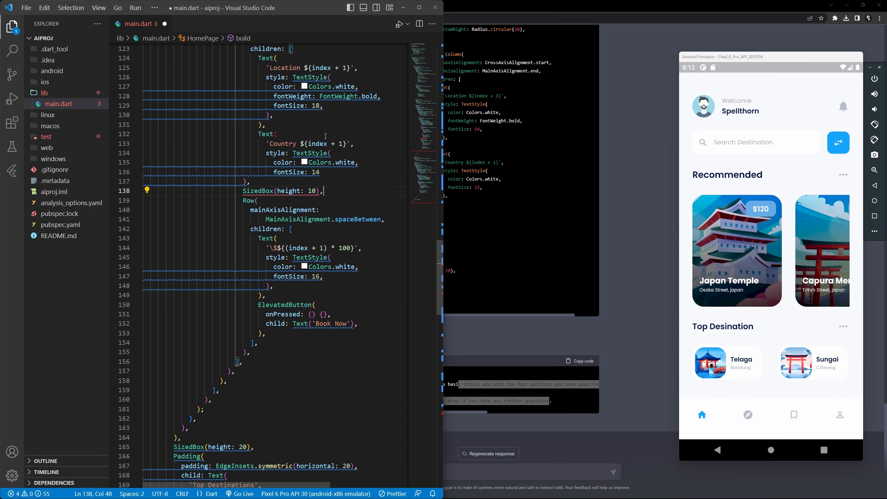
Paste ChatGPT's travel-app code into lib/main.dart and save it
double_click(265, 134)
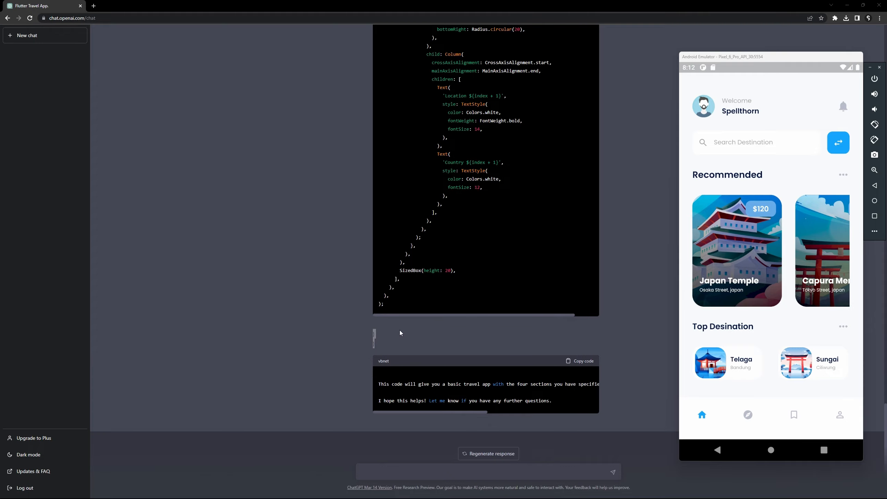
mouse_move(403, 345)
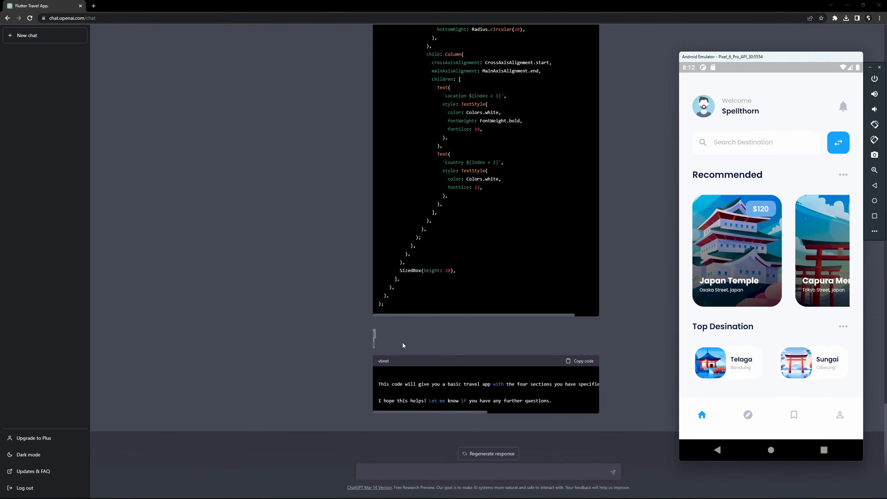
mouse_move(425, 491)
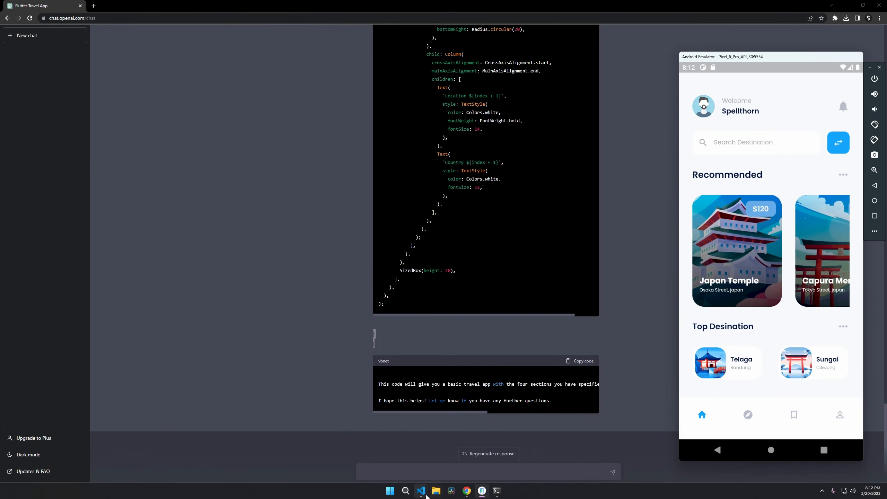
left_click(421, 491)
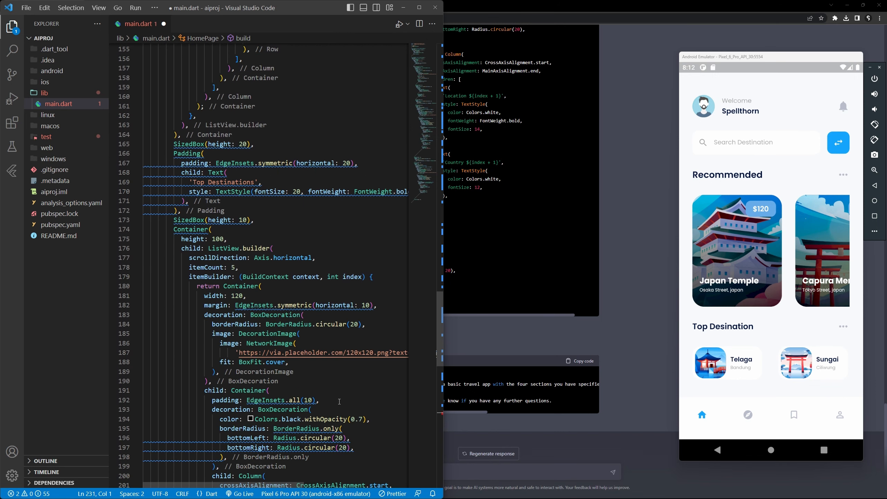
scroll("down", 3)
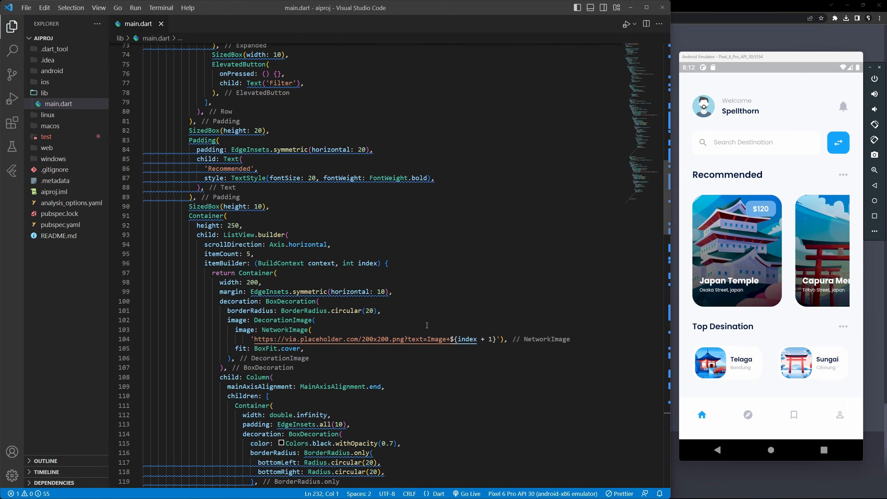
mouse_move(407, 328)
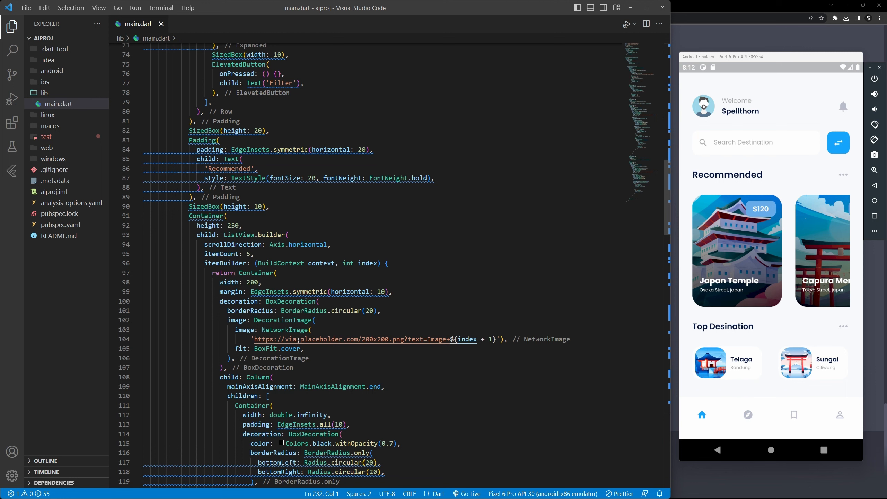
mouse_move(367, 339)
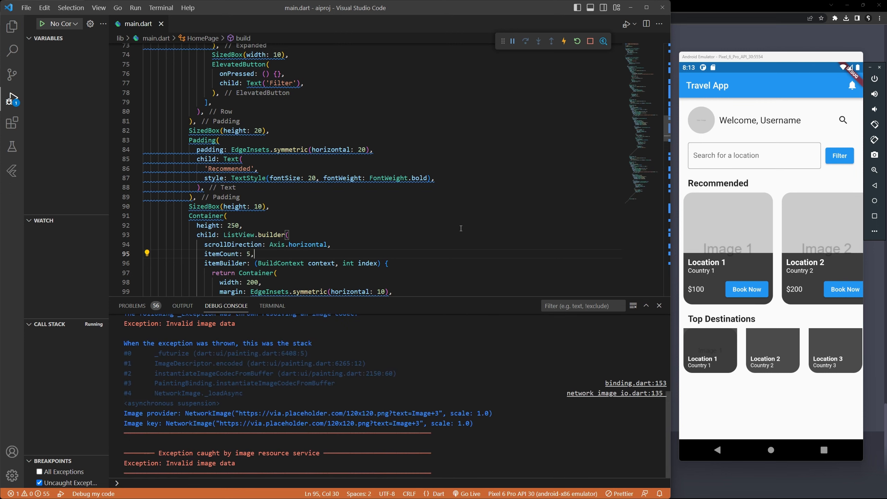
Continue past the paused NetworkImage exception and return to the main.dart editor
scroll("down", 3)
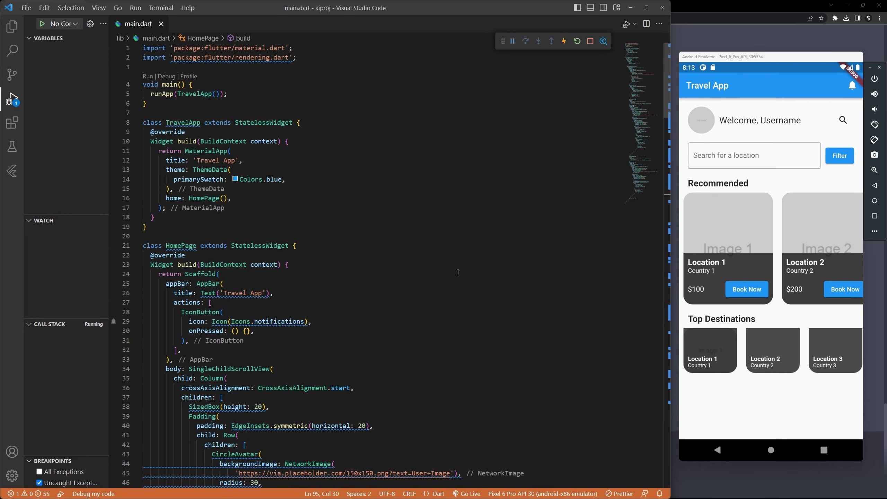
scroll("down", 3)
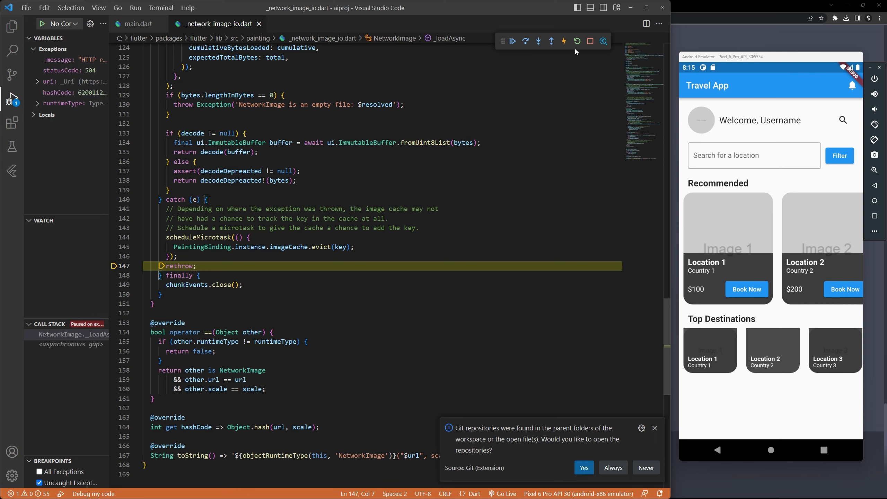
left_click(512, 41)
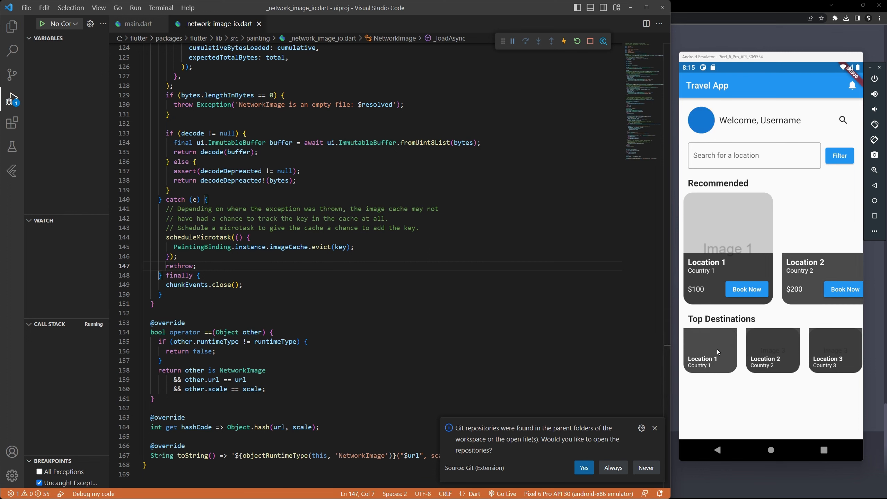
left_click(136, 24)
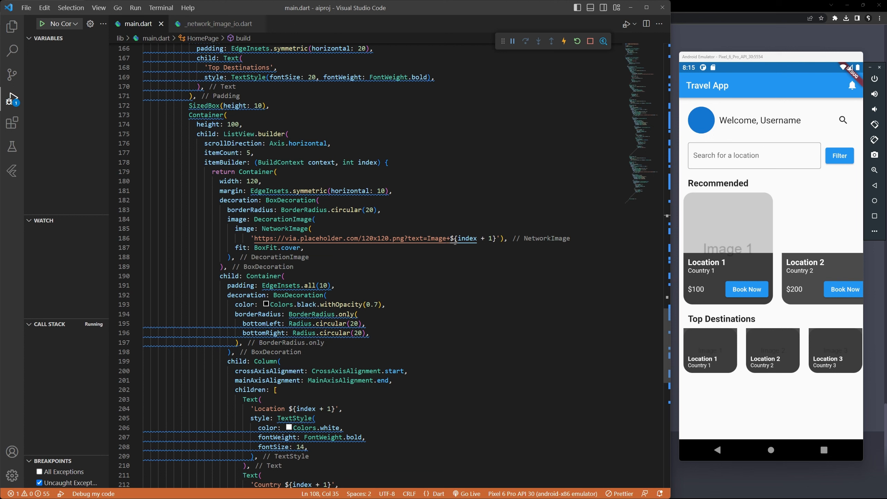
mouse_move(712, 358)
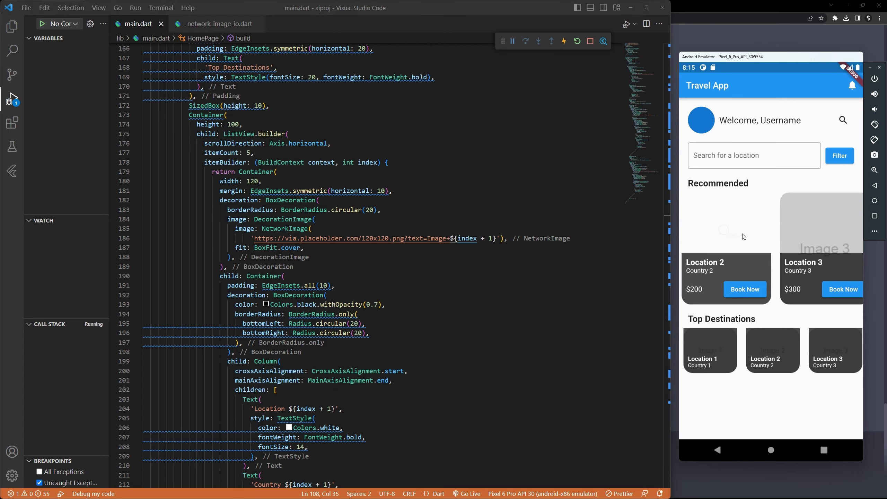
Type 'fdafdafdafda' into the emulator's location search field, dismiss the keyboard and hot-restart the app
scroll("left", 3)
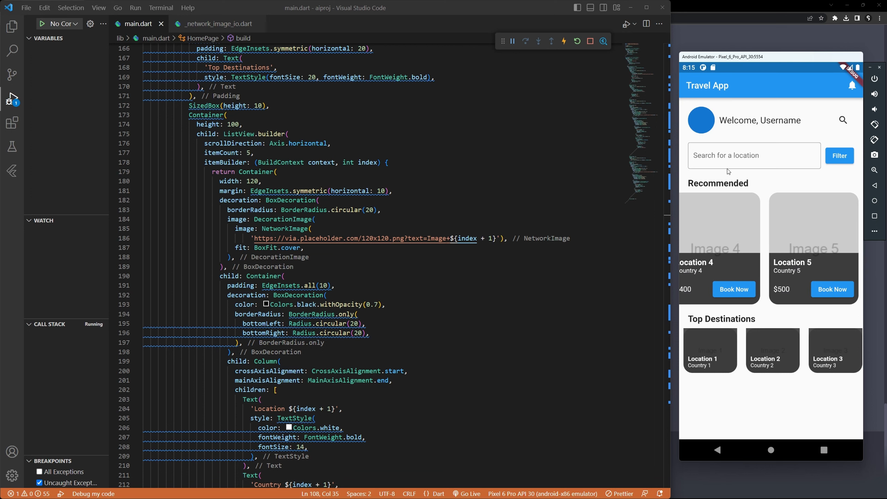
left_click(754, 155)
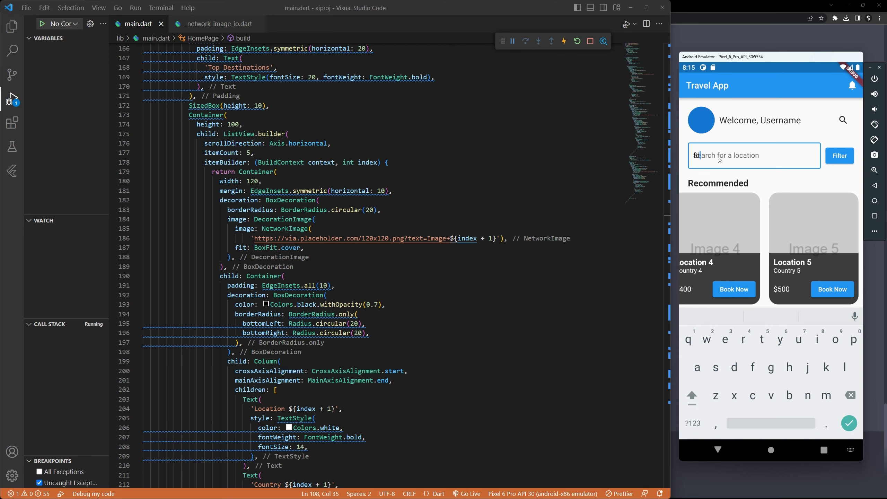
type("fdafdafdafda")
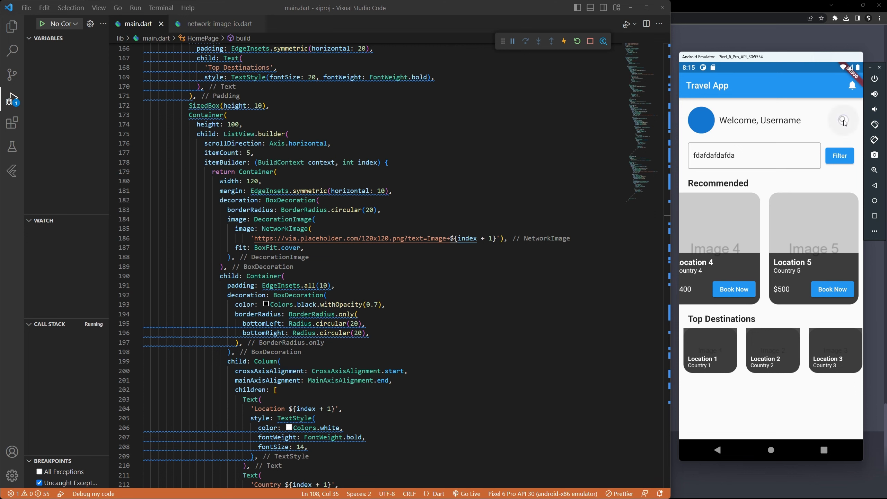
mouse_move(740, 157)
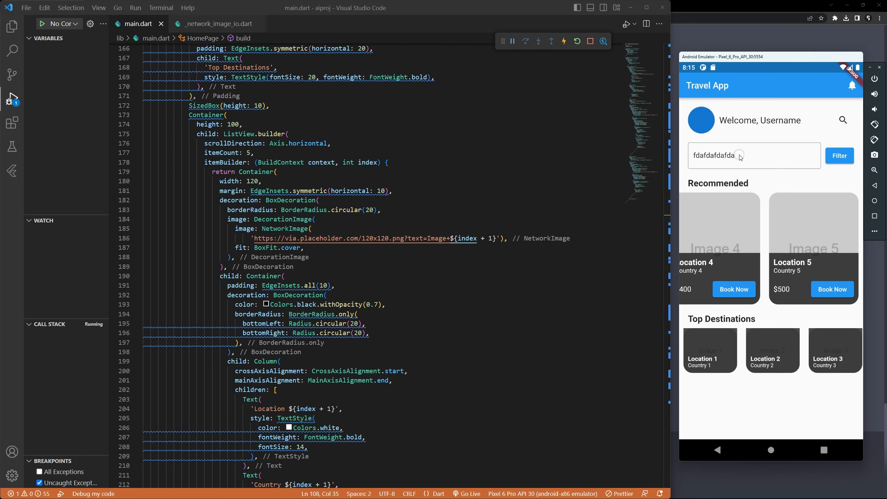
left_click(752, 156)
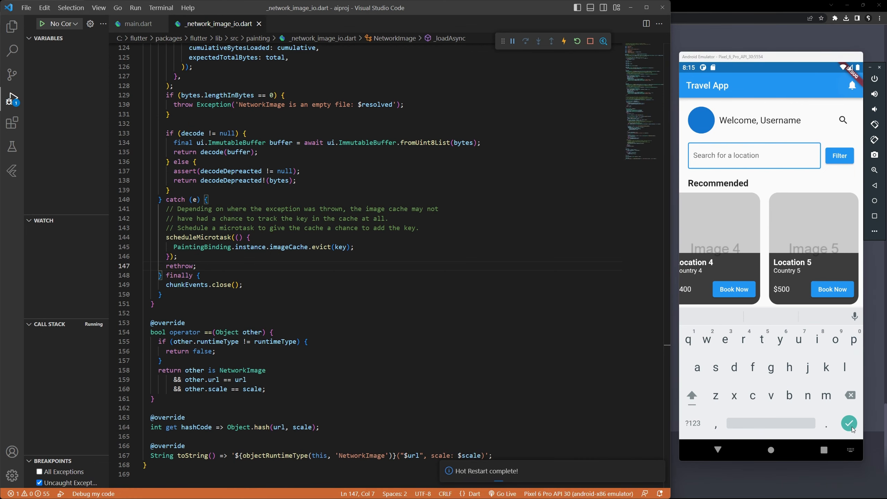
left_click(849, 422)
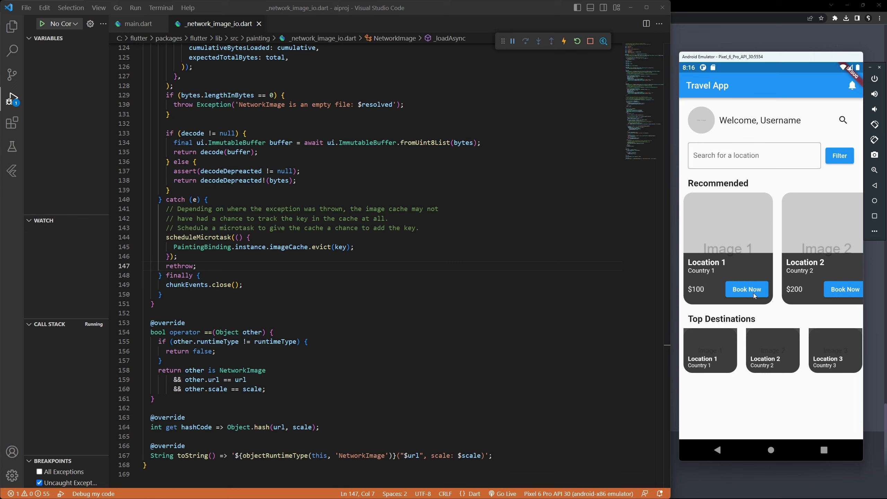
mouse_move(741, 254)
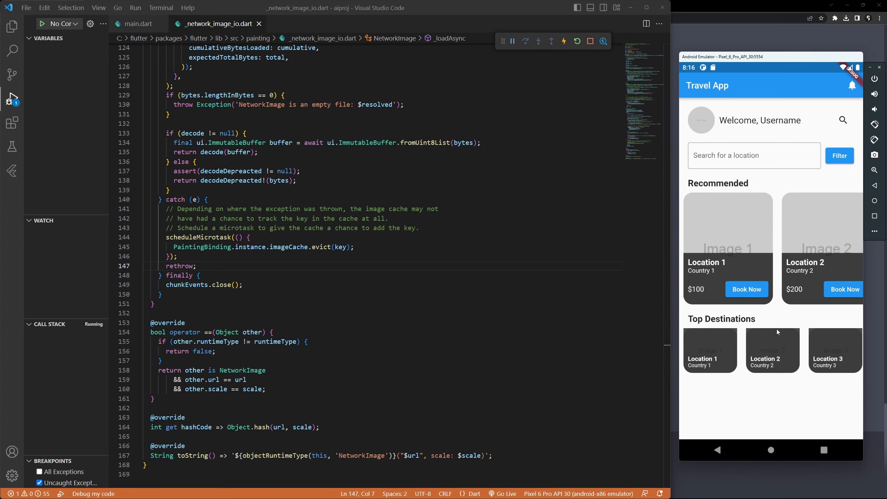
scroll("right", 3)
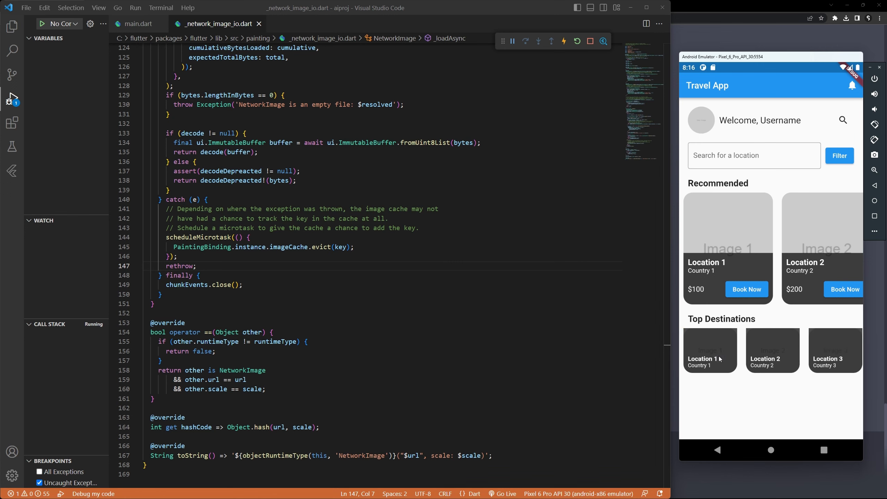
mouse_move(731, 362)
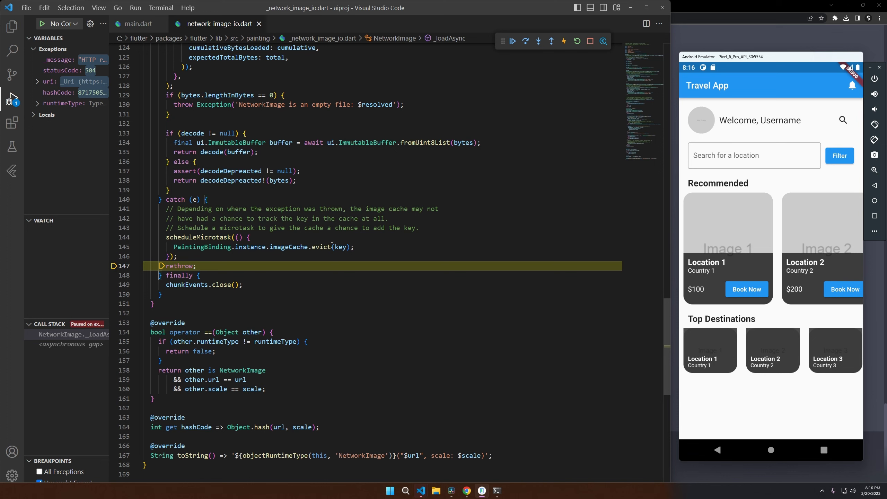
Copy the image-cache comment lines 141–143 from _network_image_io.dart and switch to ChatGPT
left_click(418, 227)
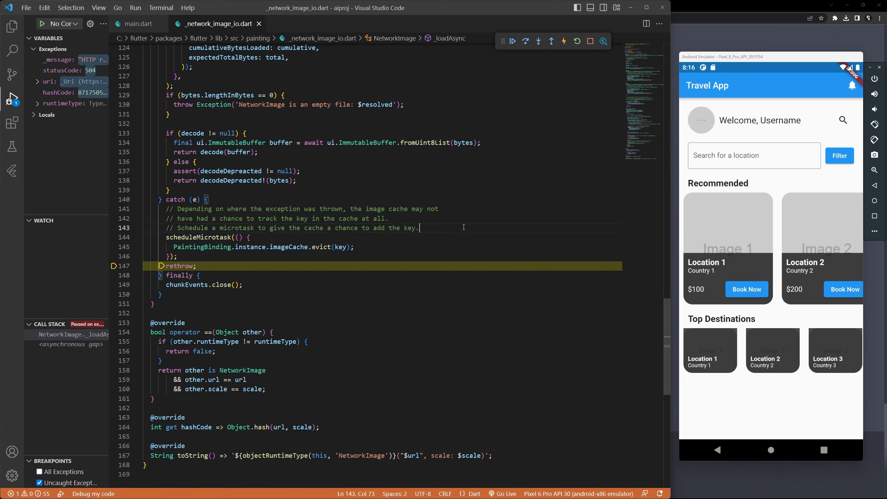
mouse_move(745, 199)
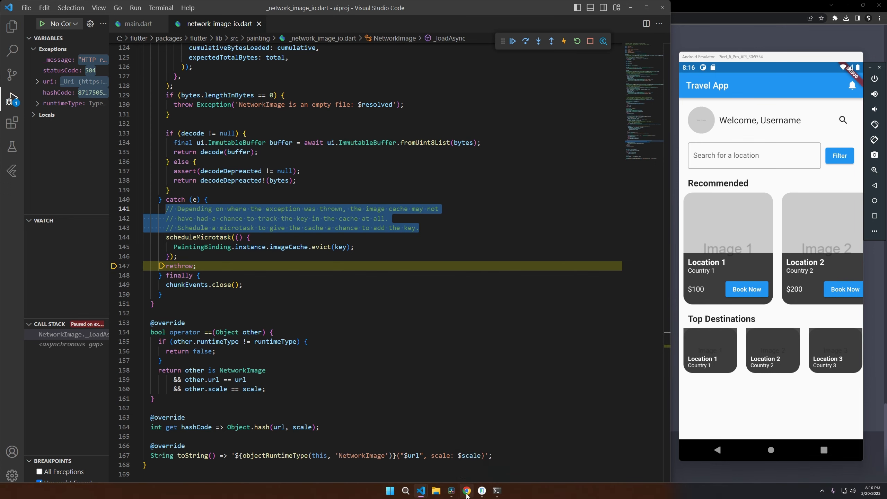
left_click(466, 491)
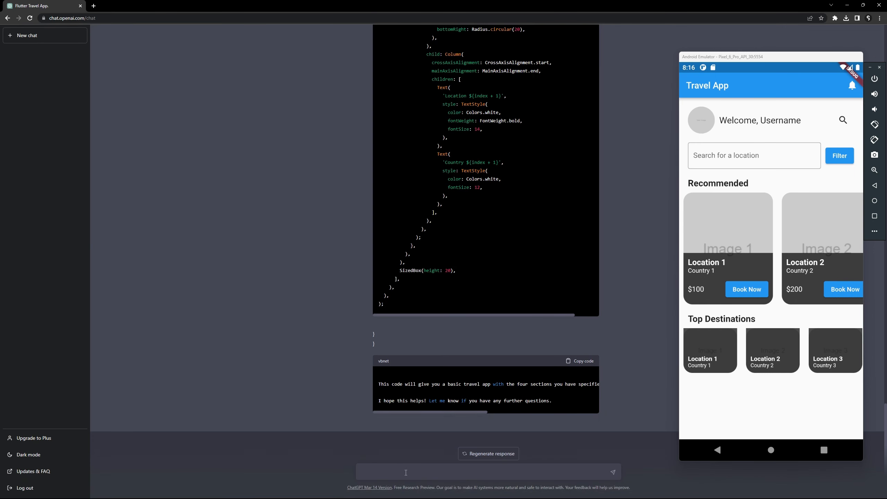
Send 'I keep getting error' with the pasted comment and select part of the precacheImage answer
type("I keep getting r")
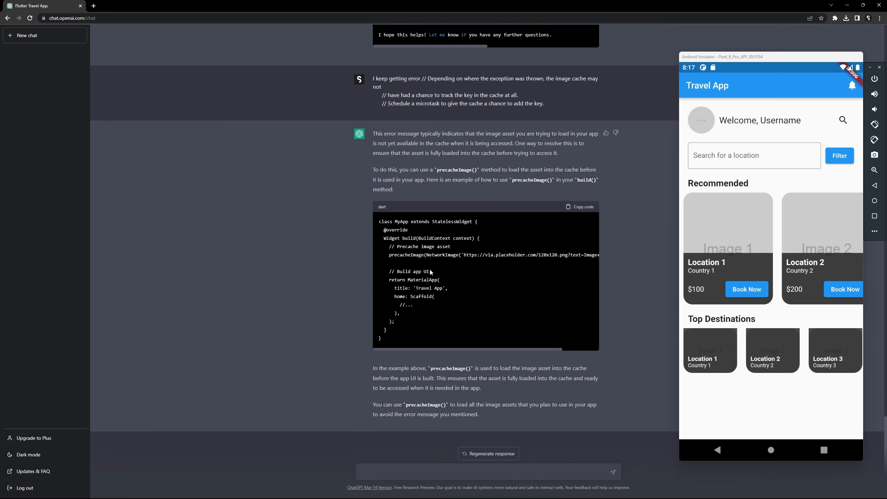
left_click_drag(448, 349, 543, 349)
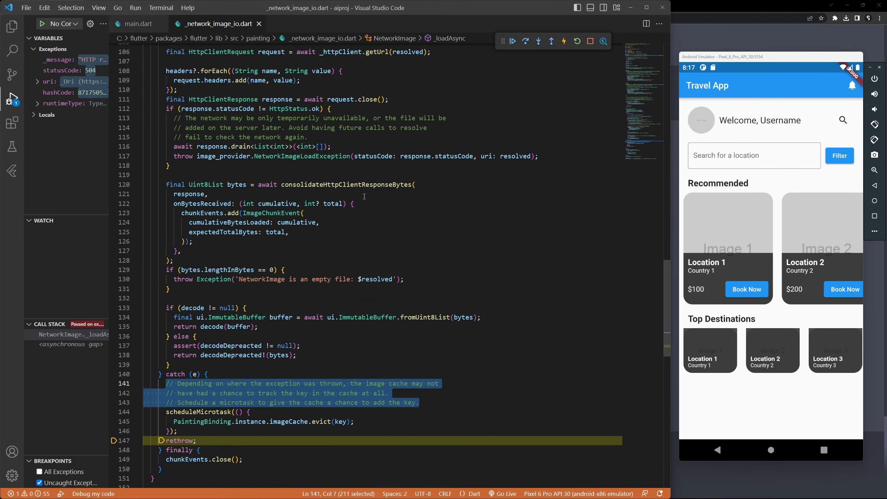
left_click(138, 24)
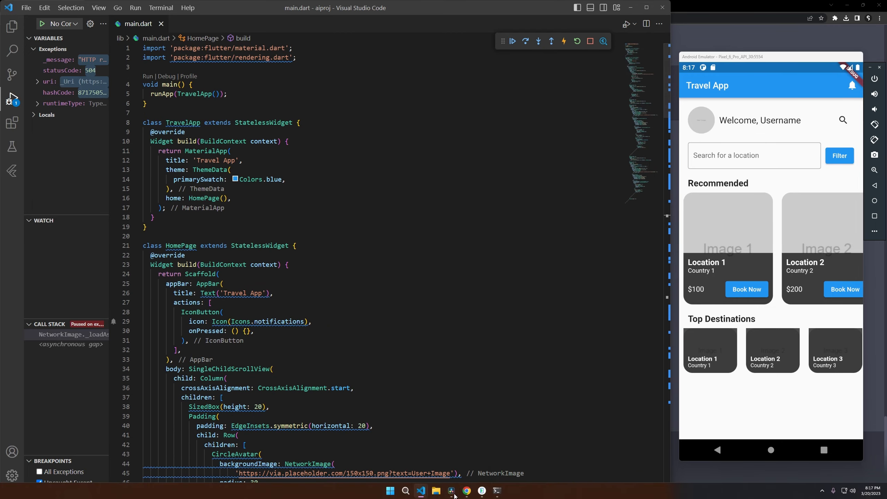
left_click(466, 490)
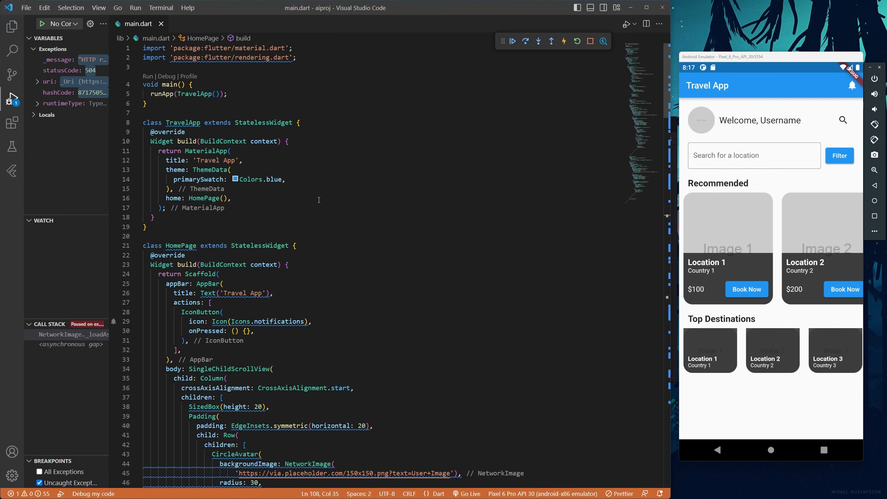
scroll("down", 3)
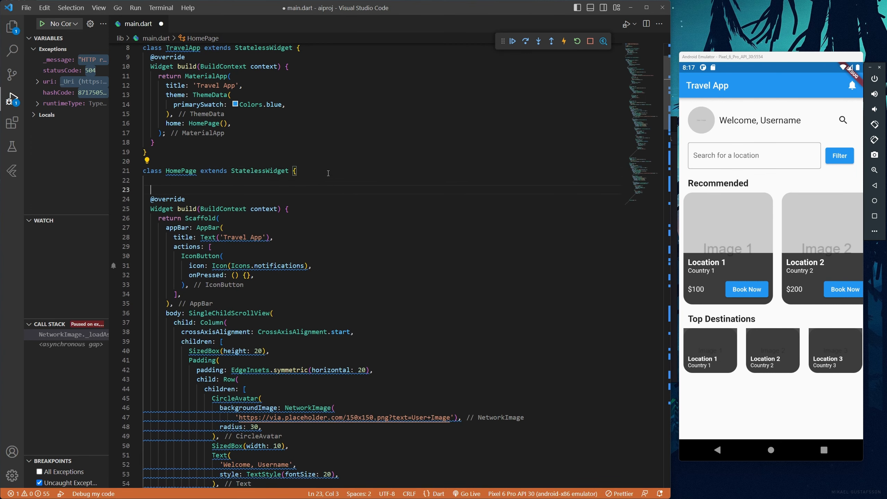
type("precacheImage(NetworkImage('https://via.placeholder.com/120x120.png?text=Image+1'), context);")
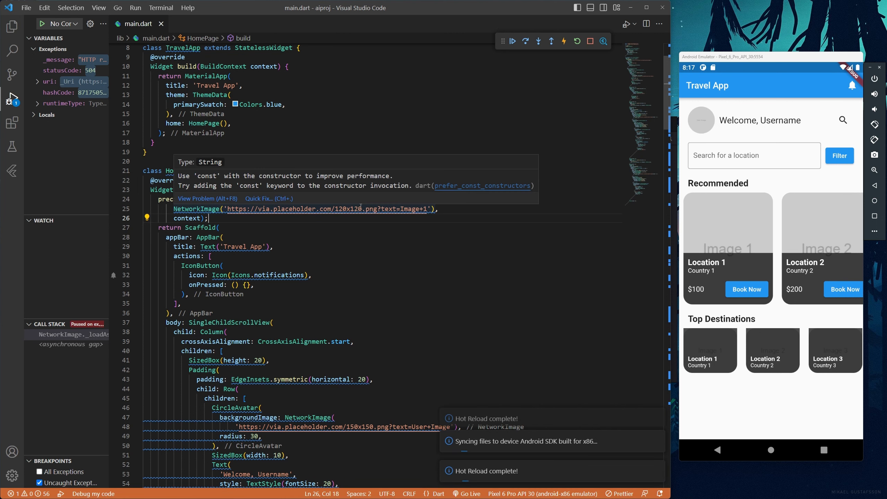
left_click(577, 41)
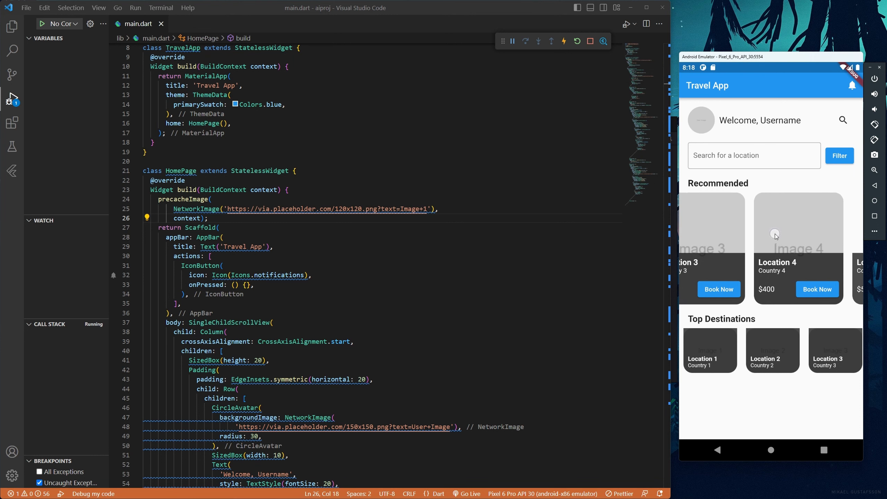
Scroll the Recommended list in the emulator, then hot-restart the paused travel app
scroll("right", 3)
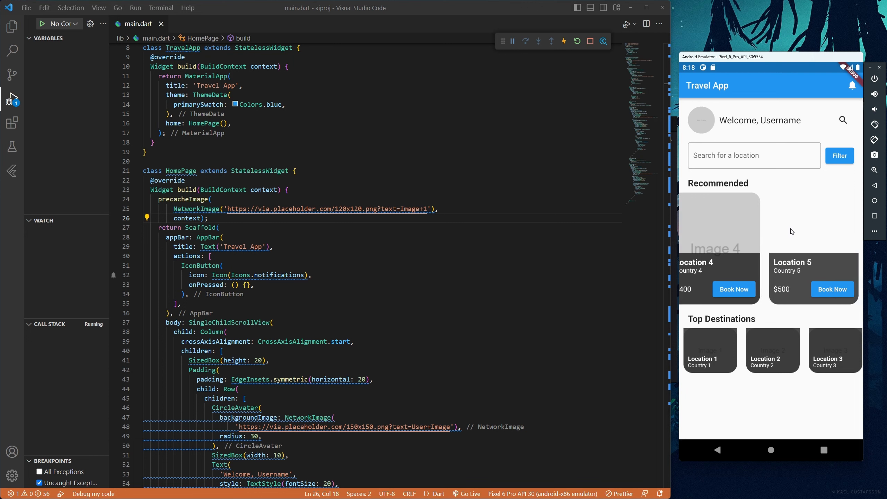
scroll("left", 3)
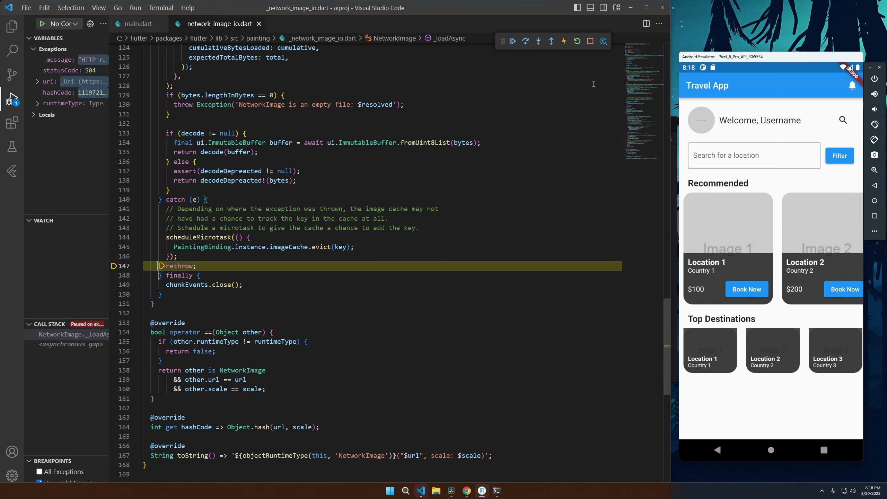
left_click(577, 41)
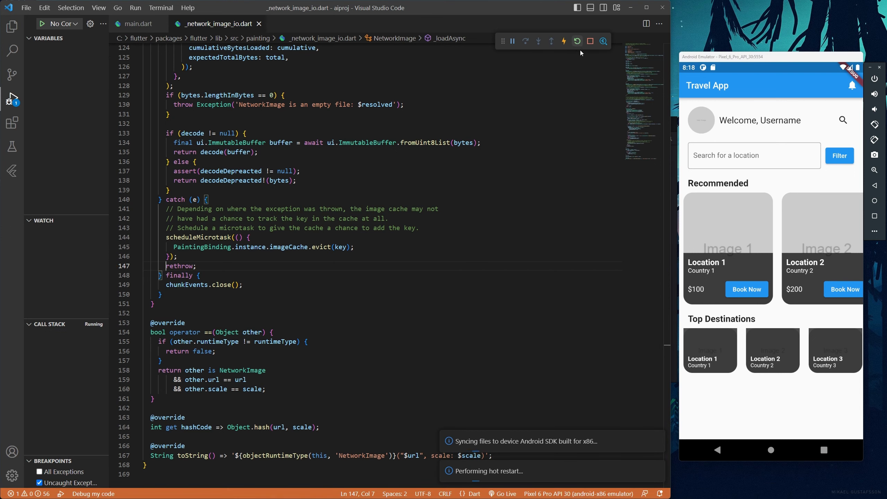